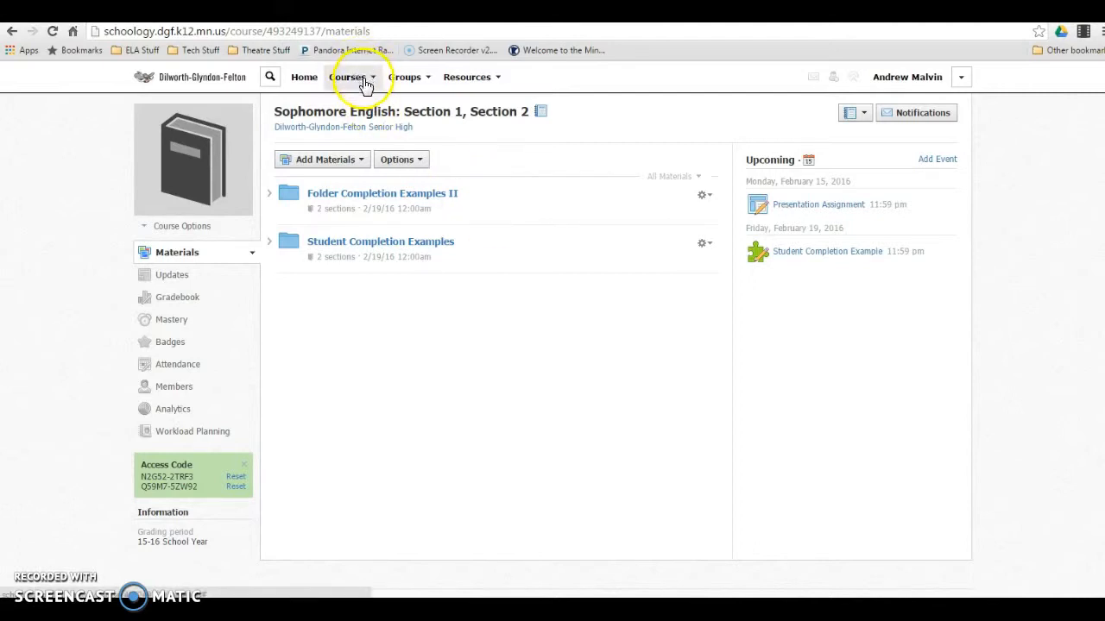
# Open the full Courses page listing DGF PD, New Staff Training and Sophomore English.
pyautogui.click(349, 77)
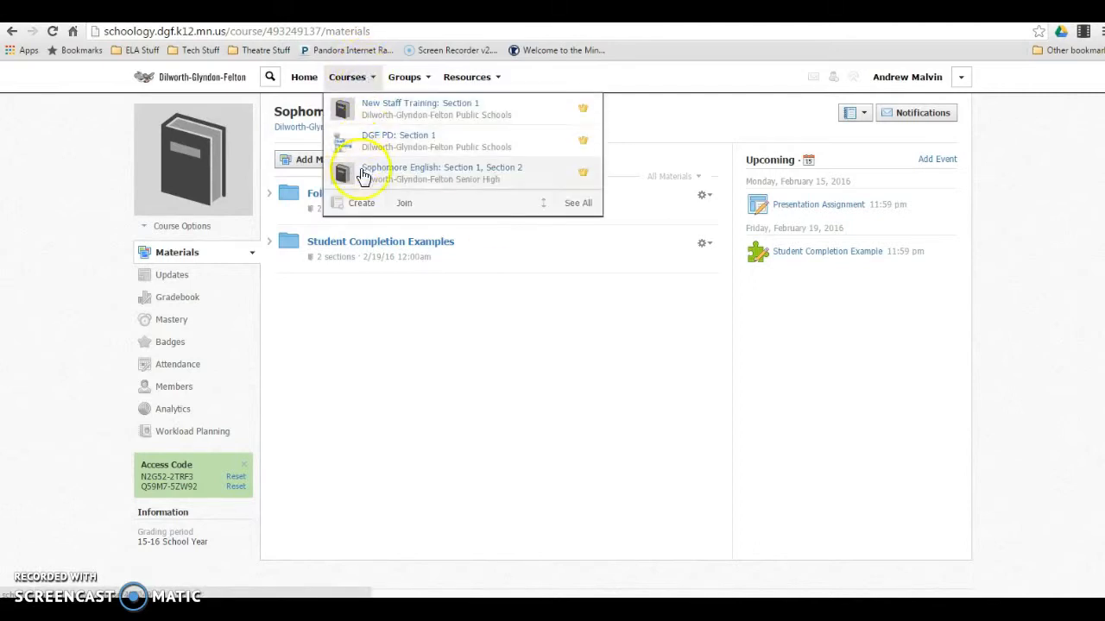
pyautogui.moveTo(578, 203)
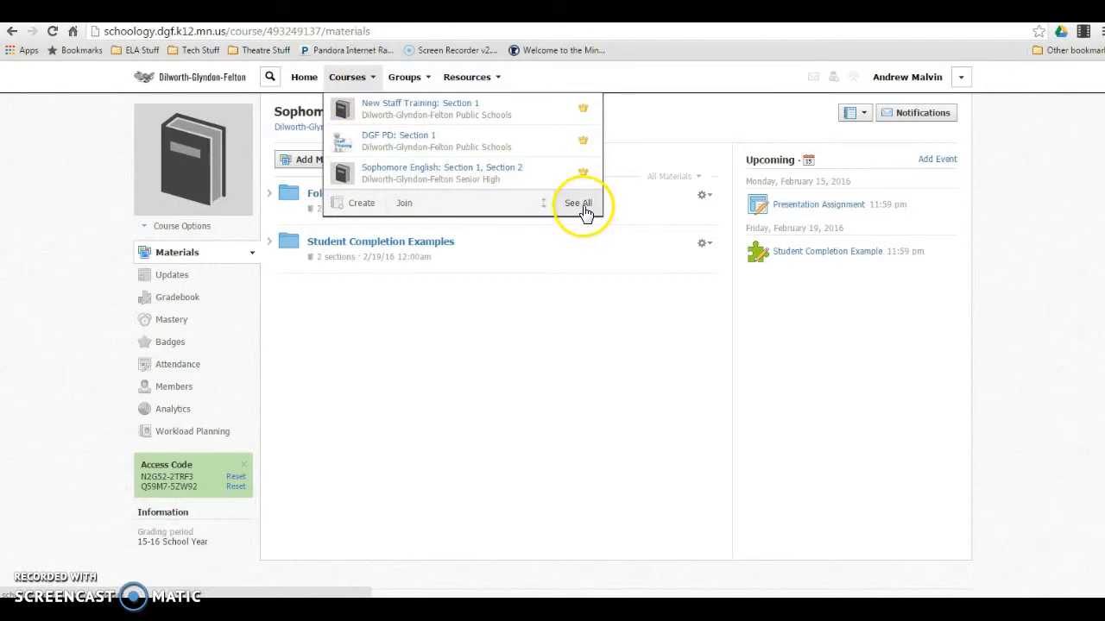
pyautogui.click(579, 203)
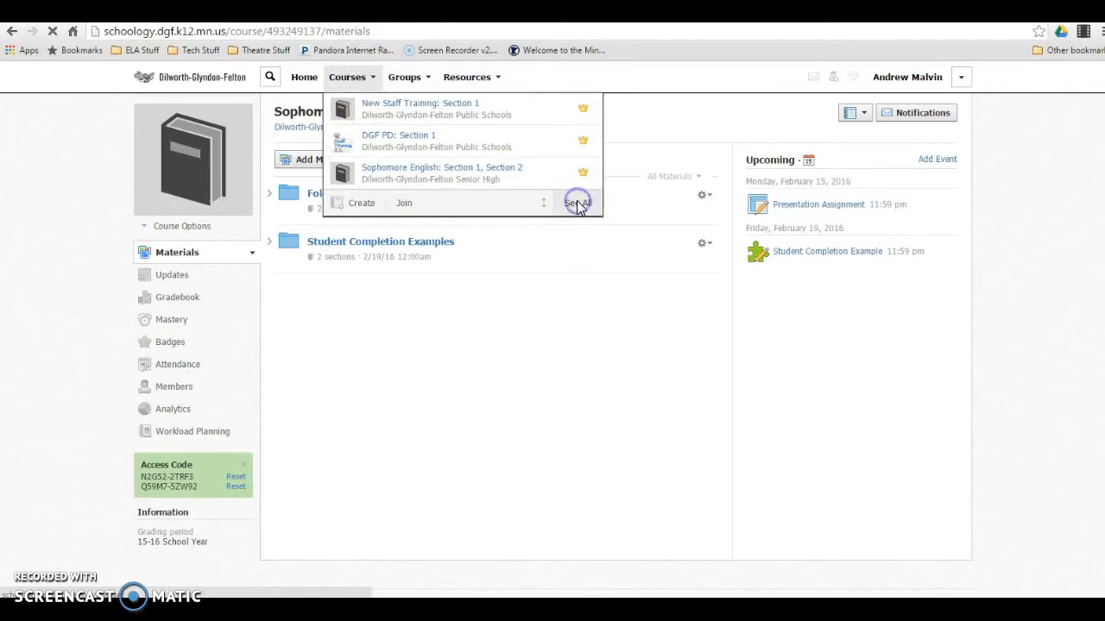
pyautogui.click(576, 202)
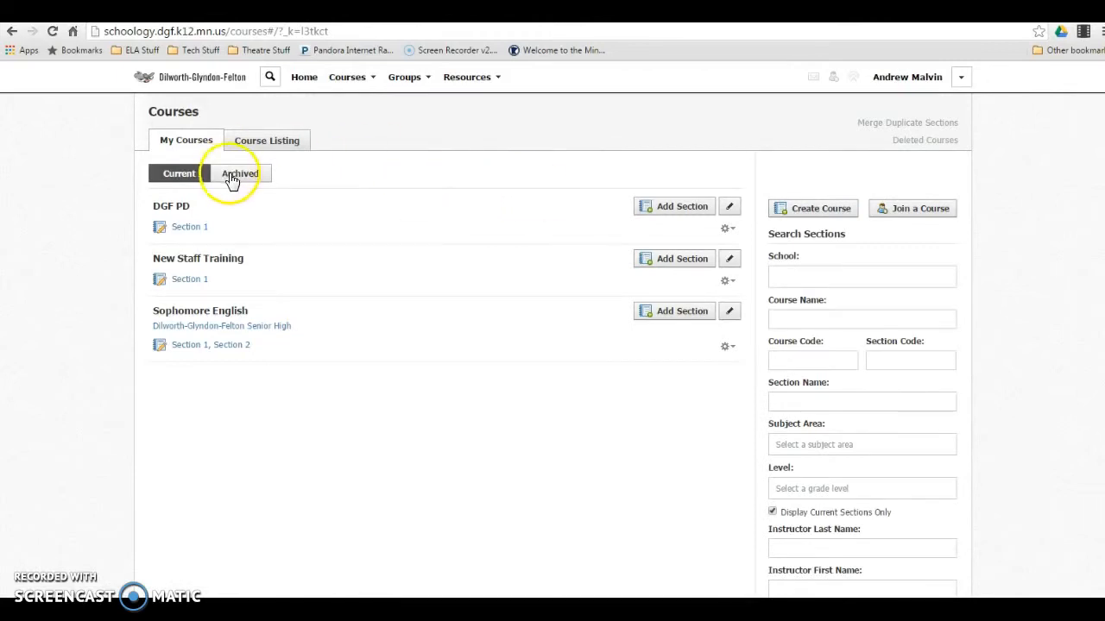
# Switch to Archived courses and browse past courses like Language Arts 11 and British Lit.
pyautogui.click(240, 174)
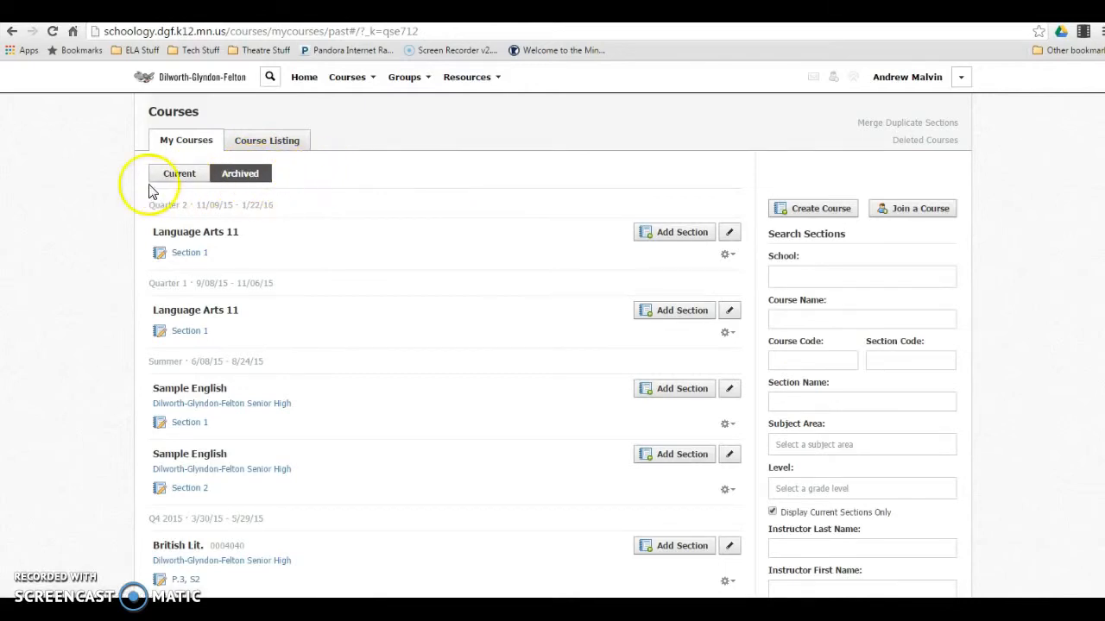
pyautogui.scroll(-3)
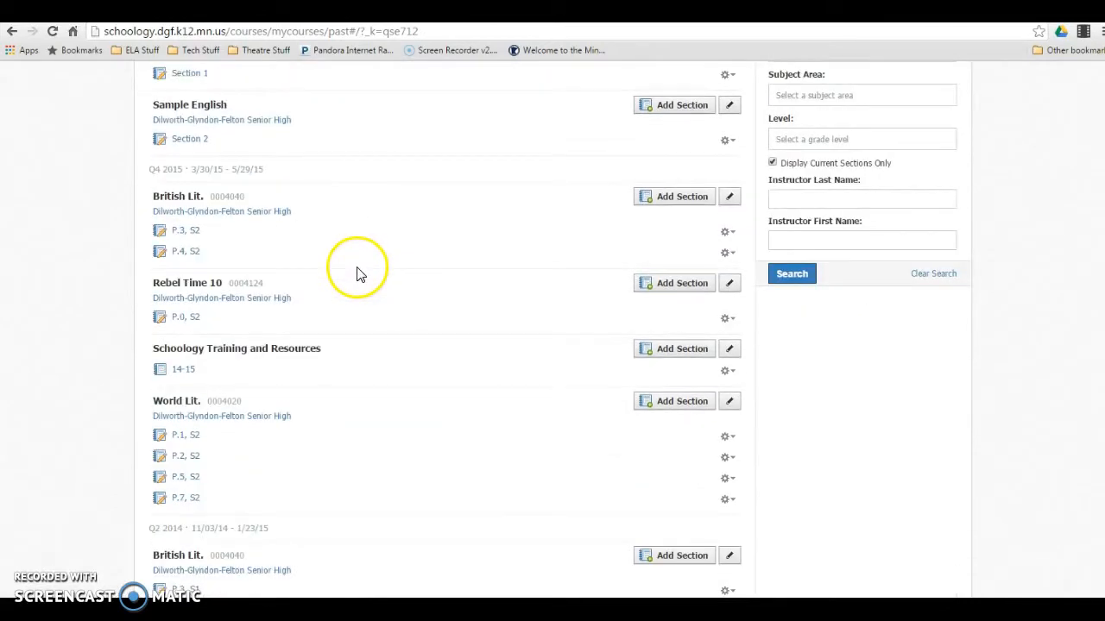
pyautogui.scroll(-3)
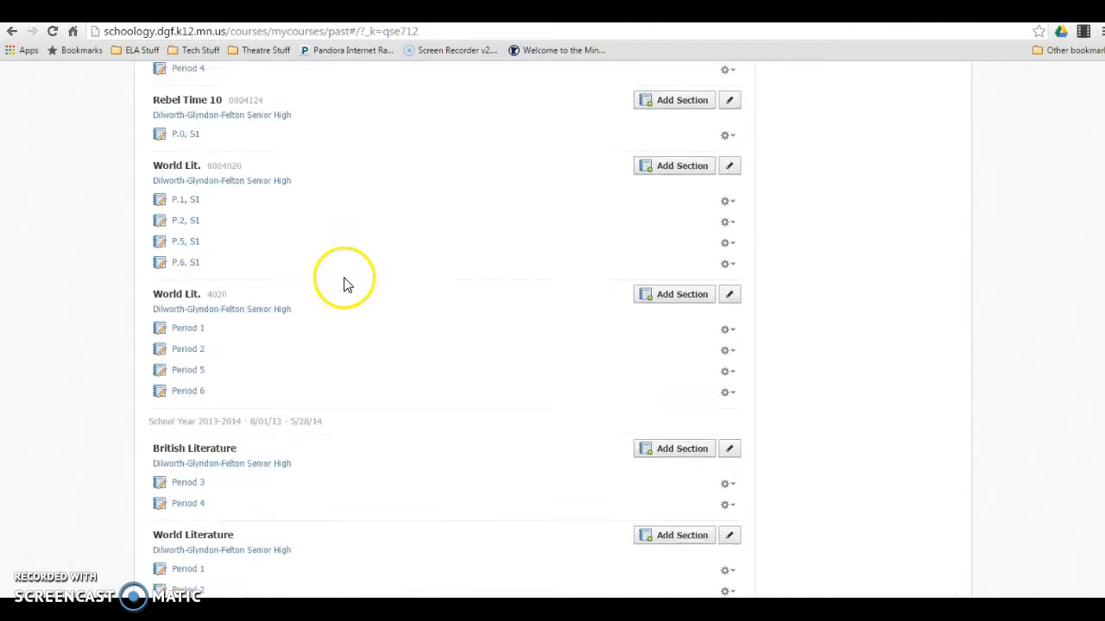
pyautogui.scroll(-3)
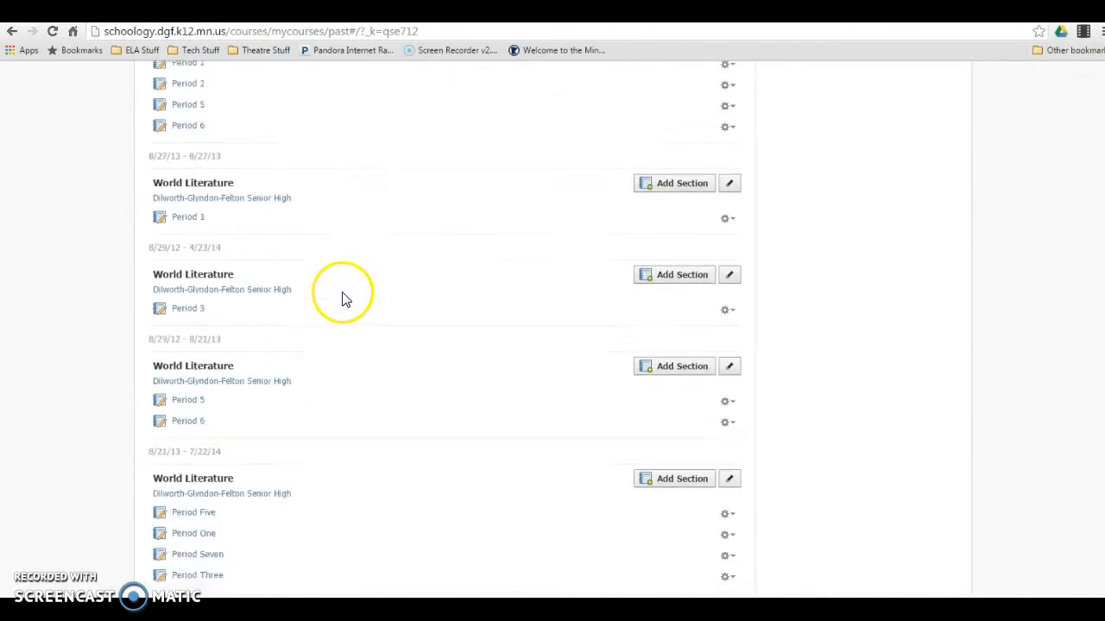
pyautogui.scroll(-3)
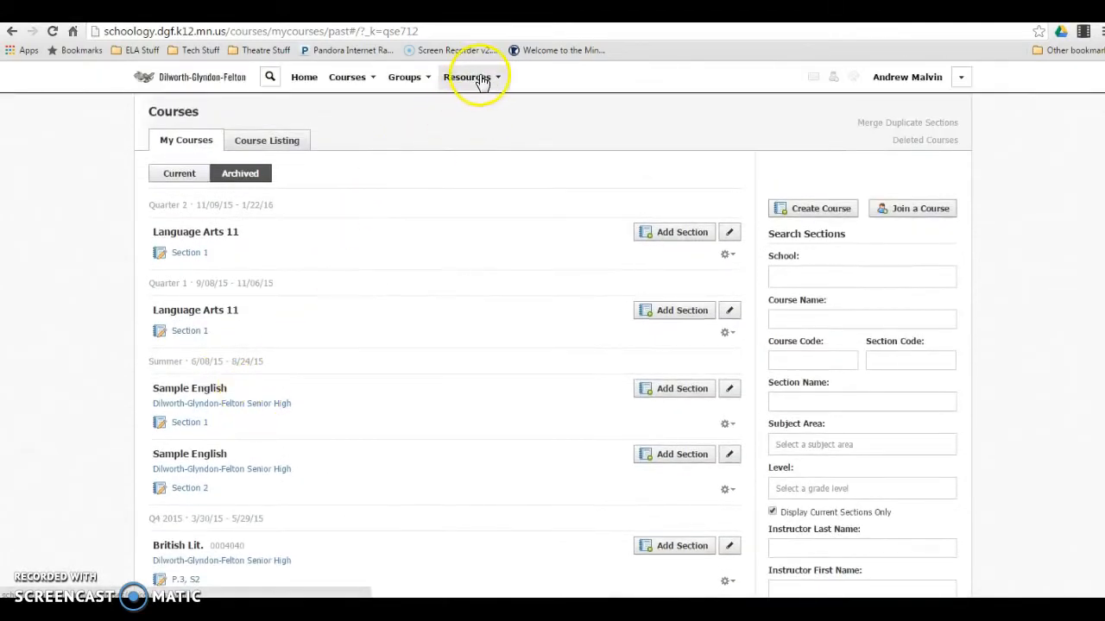
pyautogui.scroll(-3)
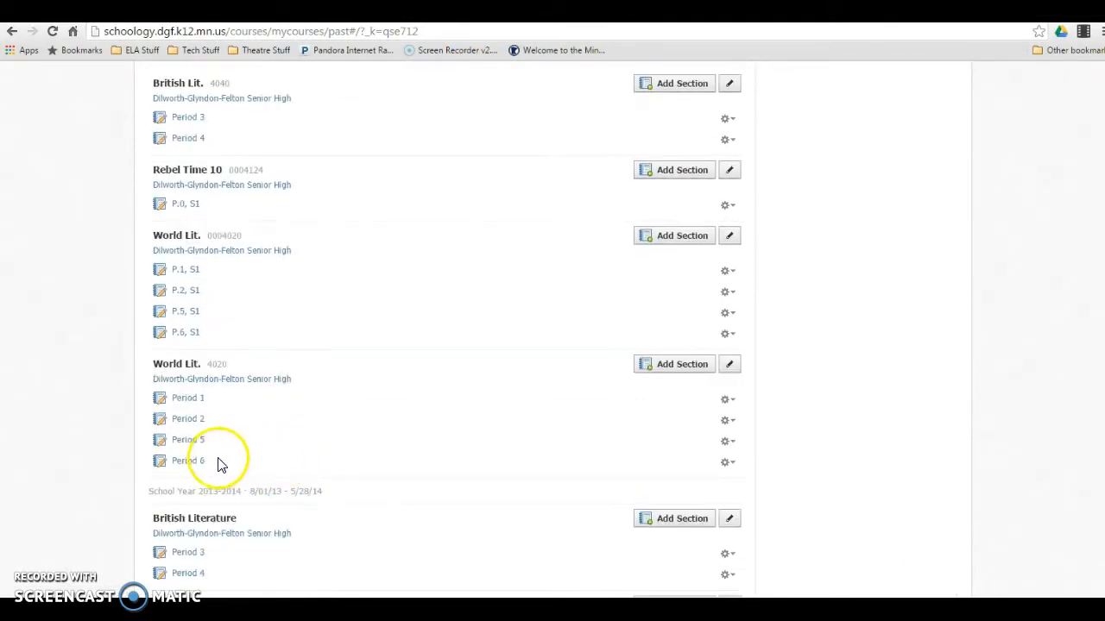
pyautogui.moveTo(188, 552)
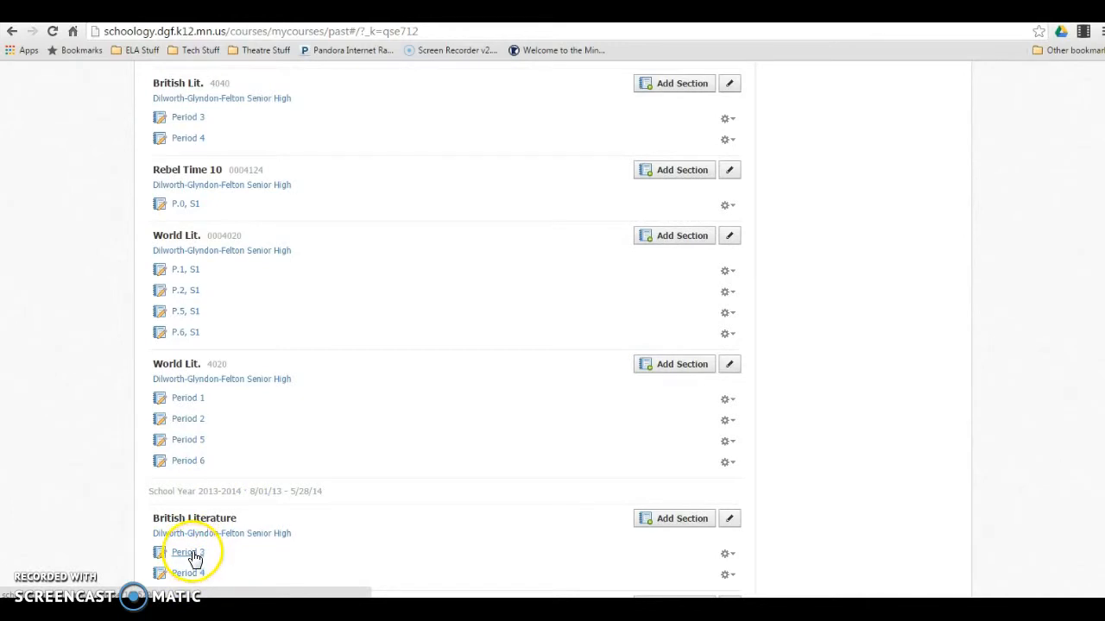
pyautogui.moveTo(198, 475)
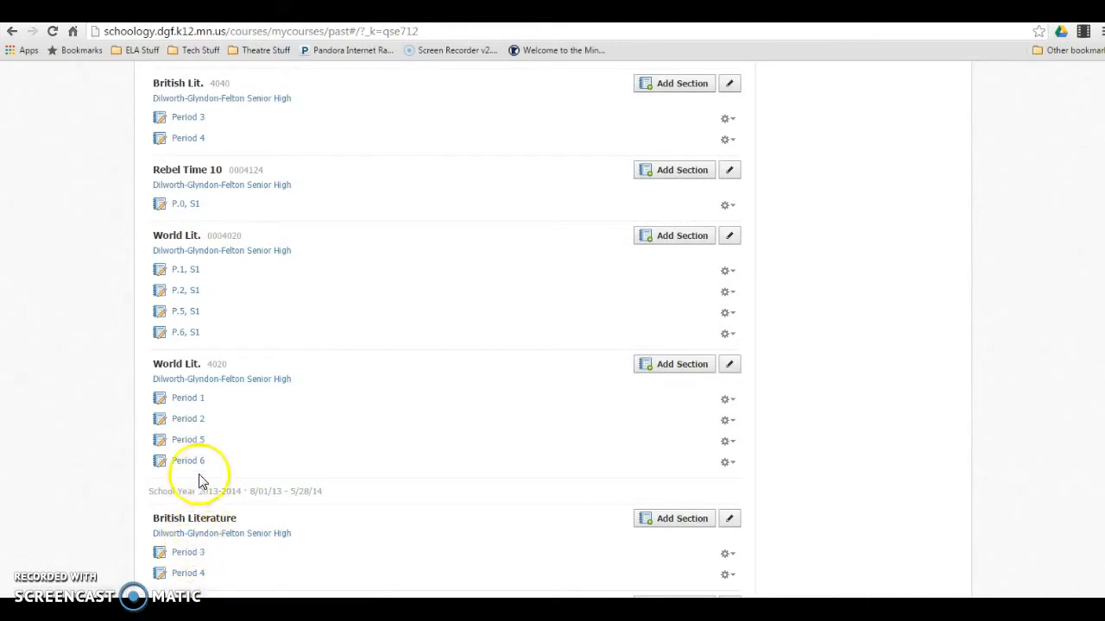
pyautogui.moveTo(212, 460)
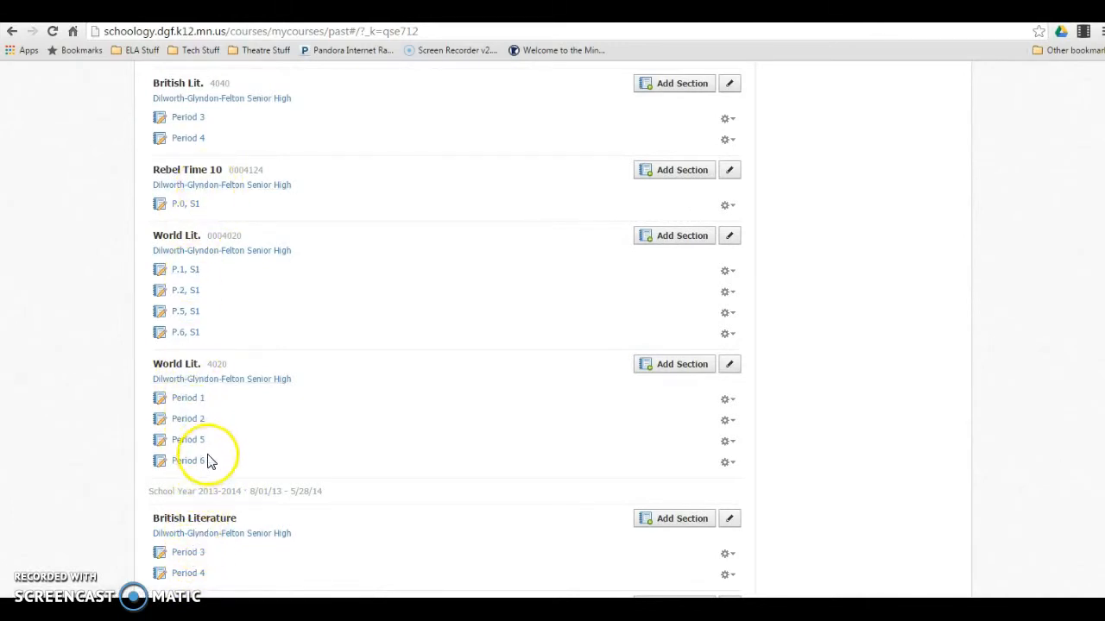
pyautogui.moveTo(526, 242)
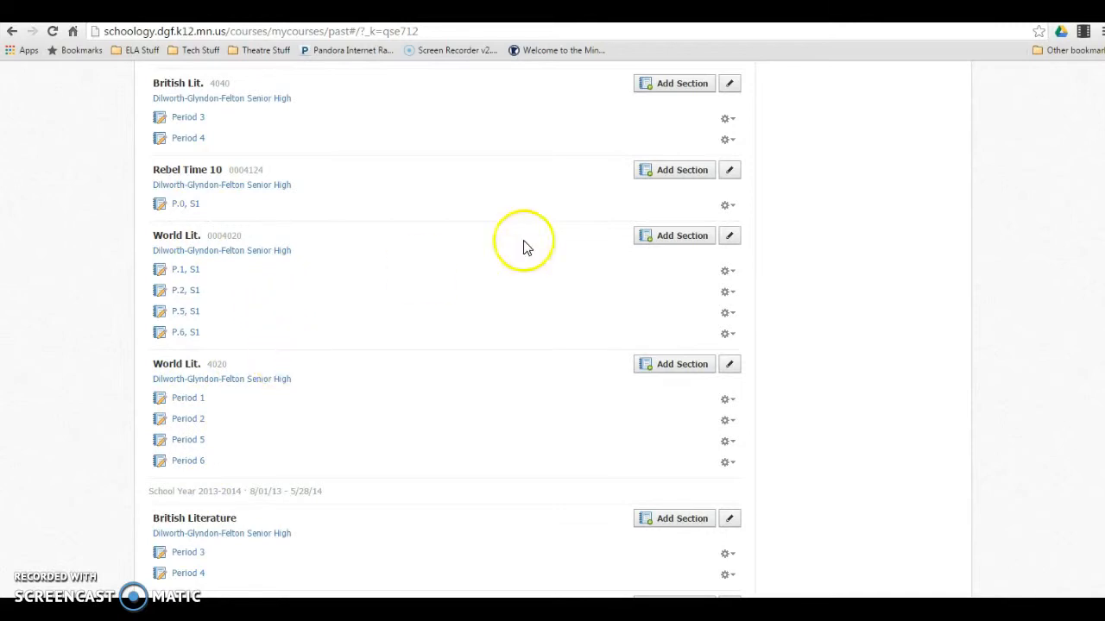
pyautogui.click(727, 270)
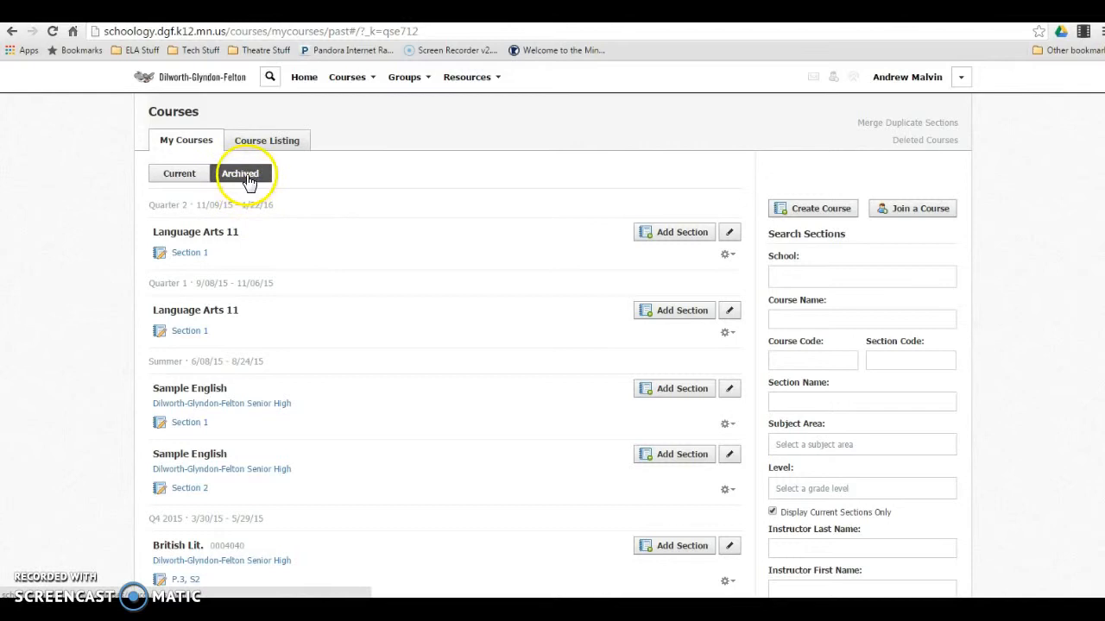
# Return to Current courses and open the Sophomore English Section 1, Section 2 options menu.
pyautogui.click(179, 174)
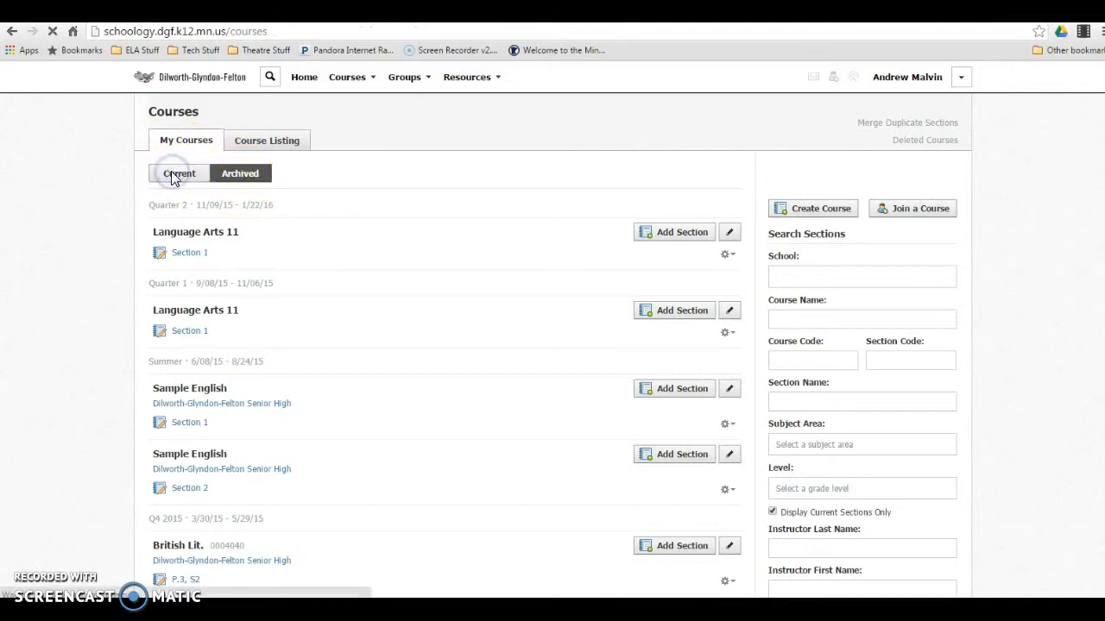
pyautogui.click(178, 173)
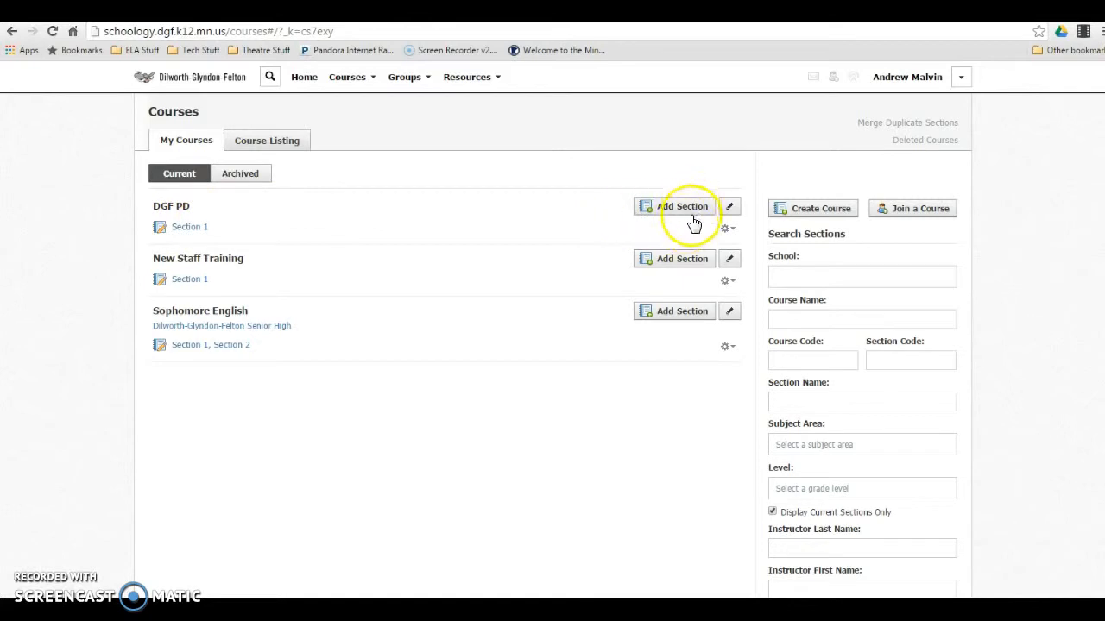
pyautogui.moveTo(726, 281)
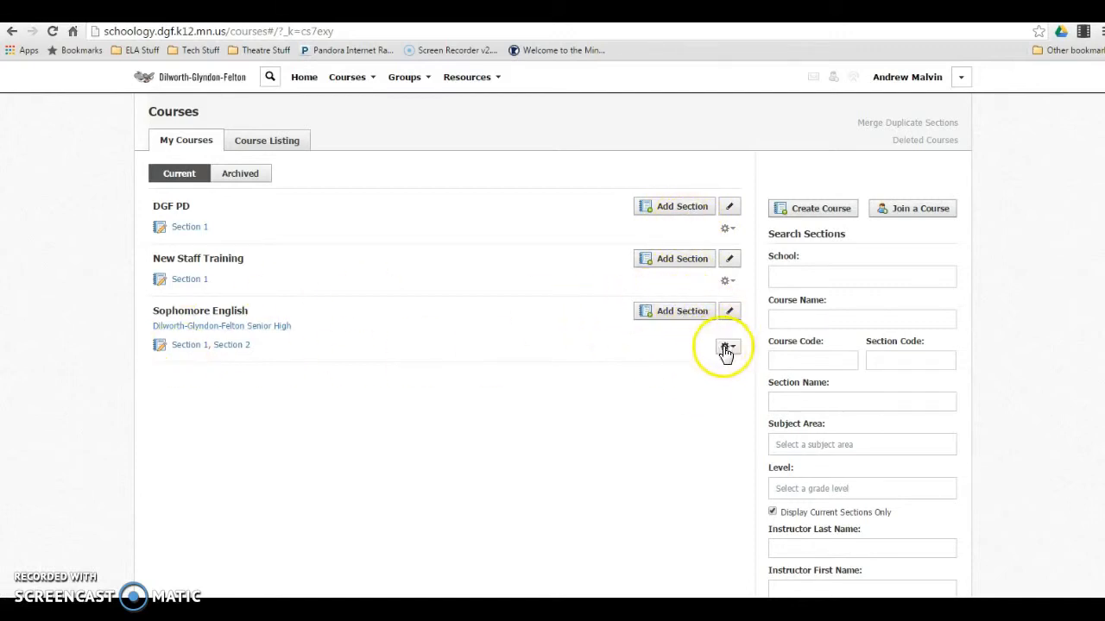
pyautogui.click(727, 346)
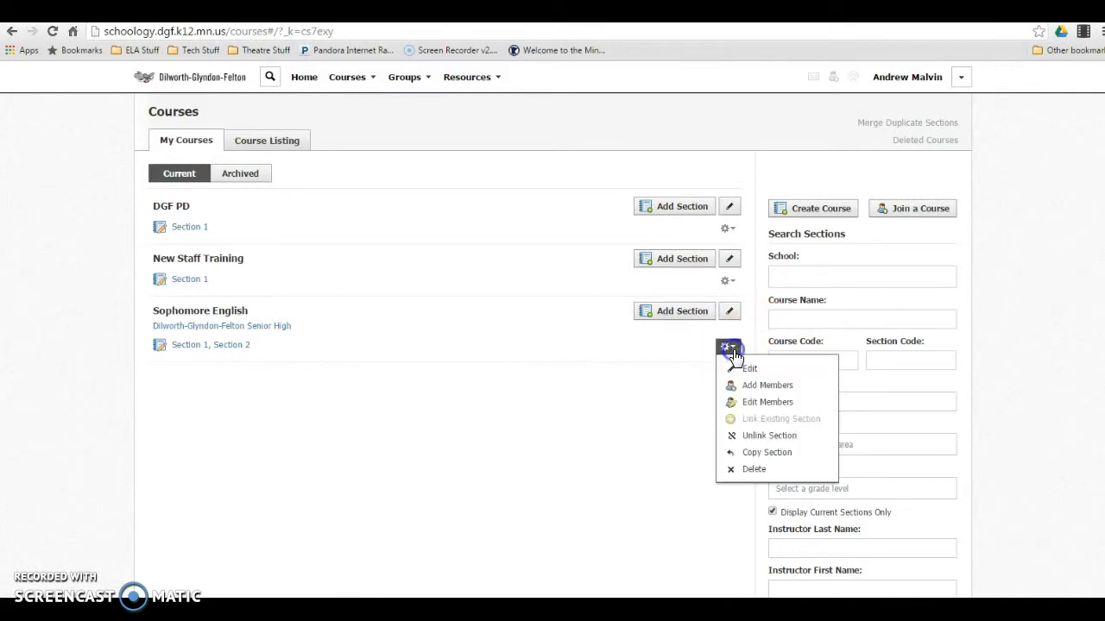
pyautogui.moveTo(716, 346)
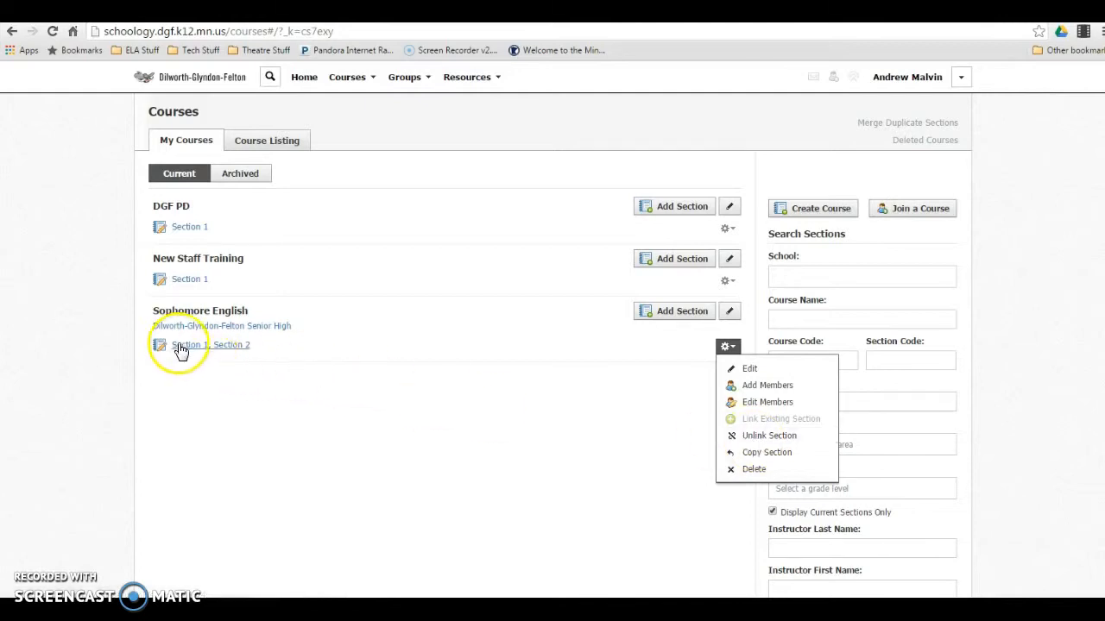
pyautogui.moveTo(246, 354)
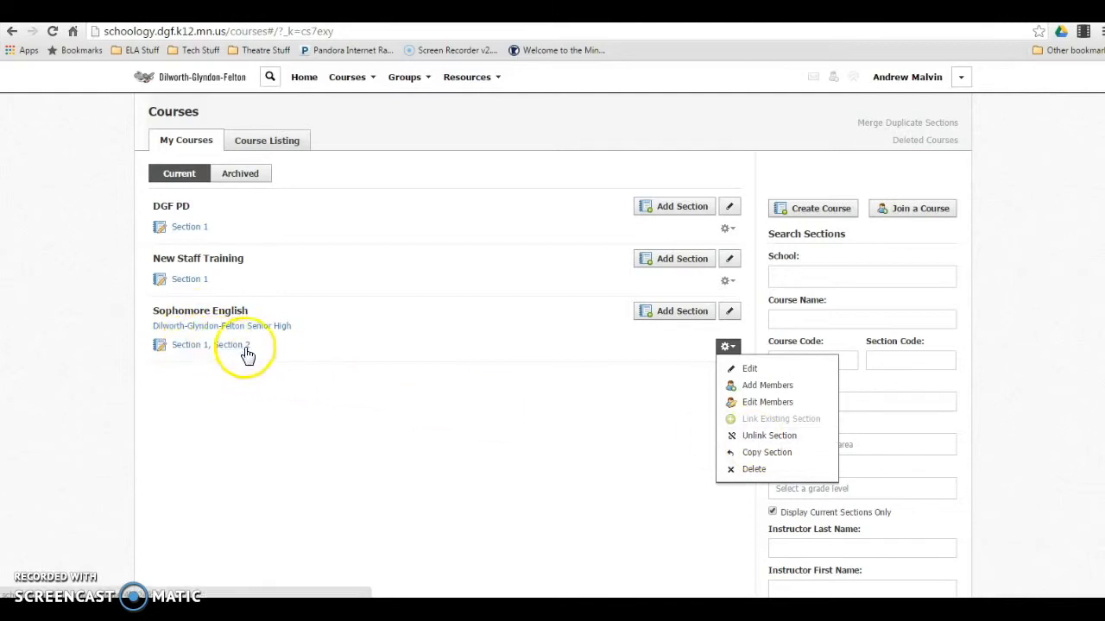
# Open the Unlink Section prompt for Sophomore English, then cancel it without unlinking.
pyautogui.click(768, 435)
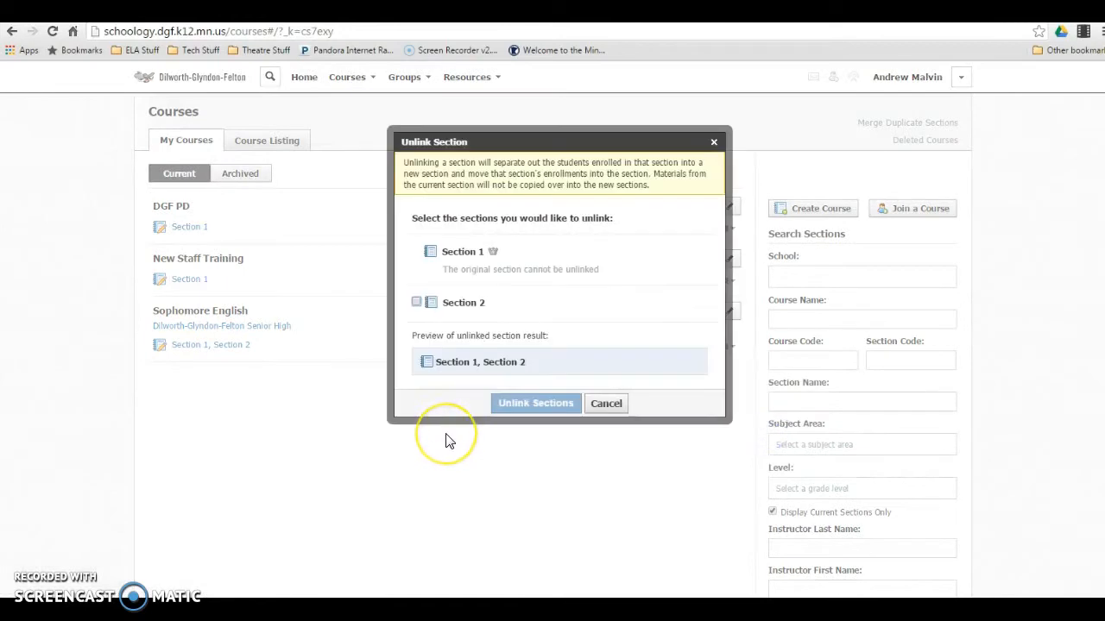
pyautogui.moveTo(406, 164)
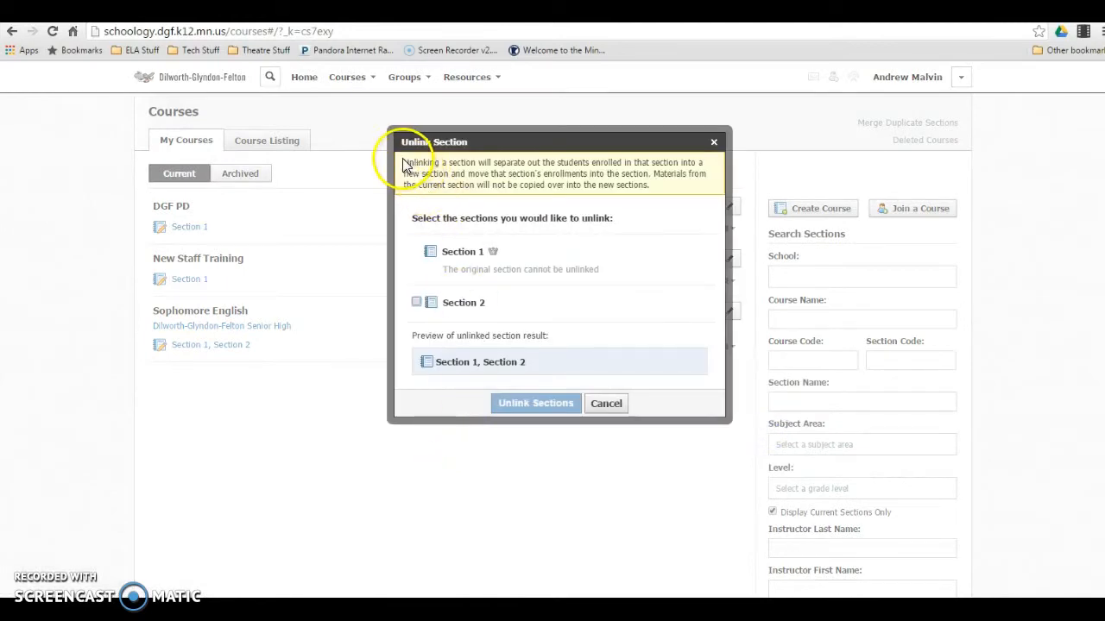
pyautogui.moveTo(461, 160)
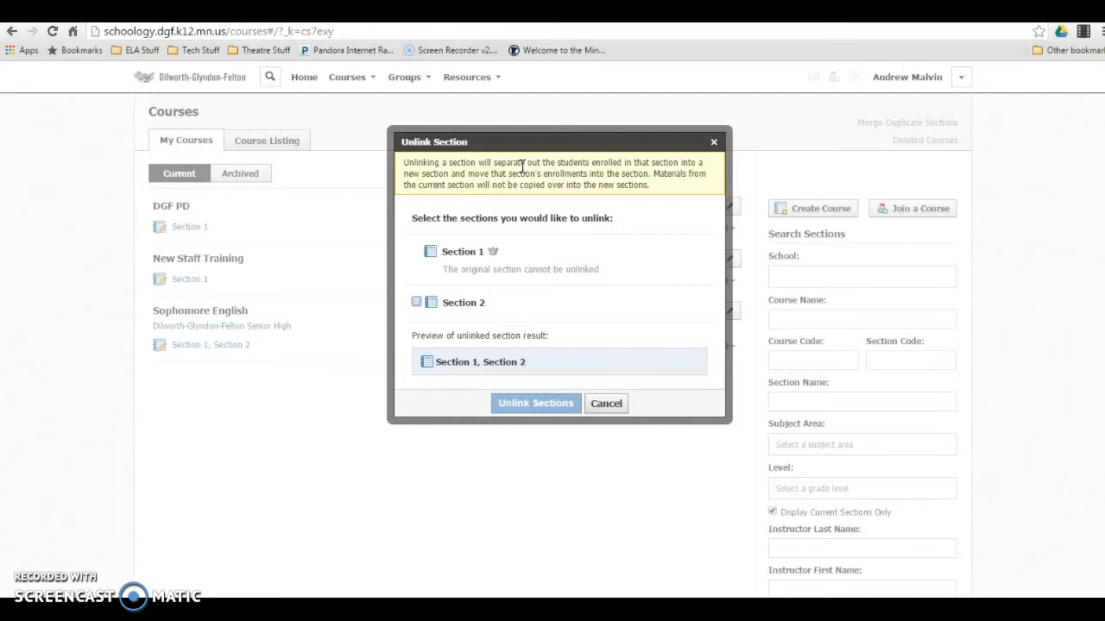
pyautogui.click(606, 403)
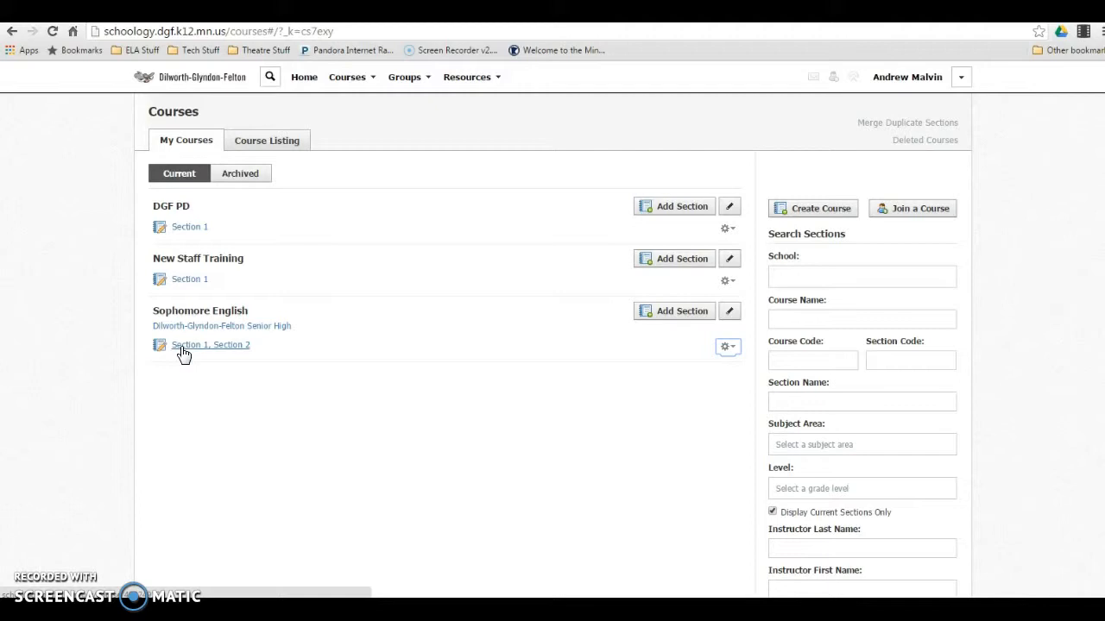
# Reopen Unlink Section for Sophomore English and select Section 2 for unlinking.
pyautogui.click(727, 346)
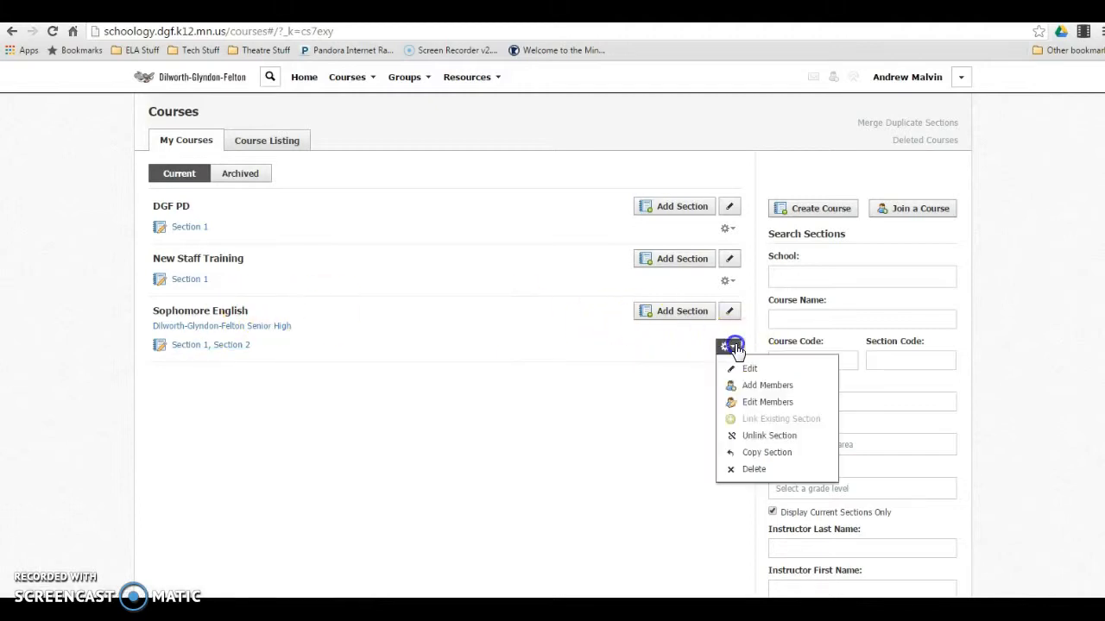
pyautogui.click(768, 435)
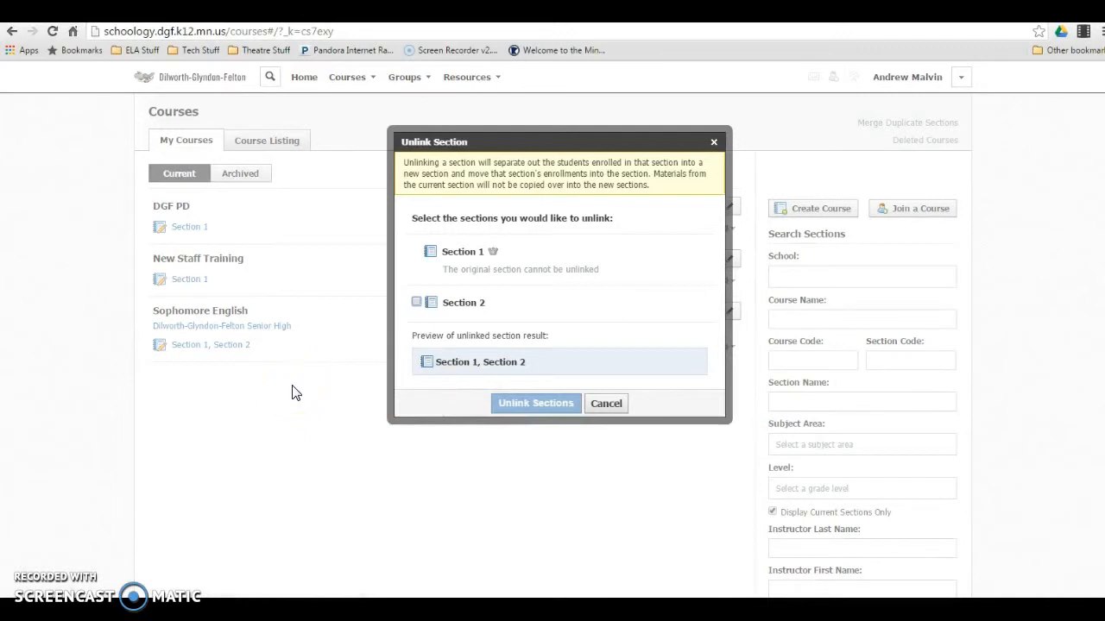
pyautogui.click(417, 301)
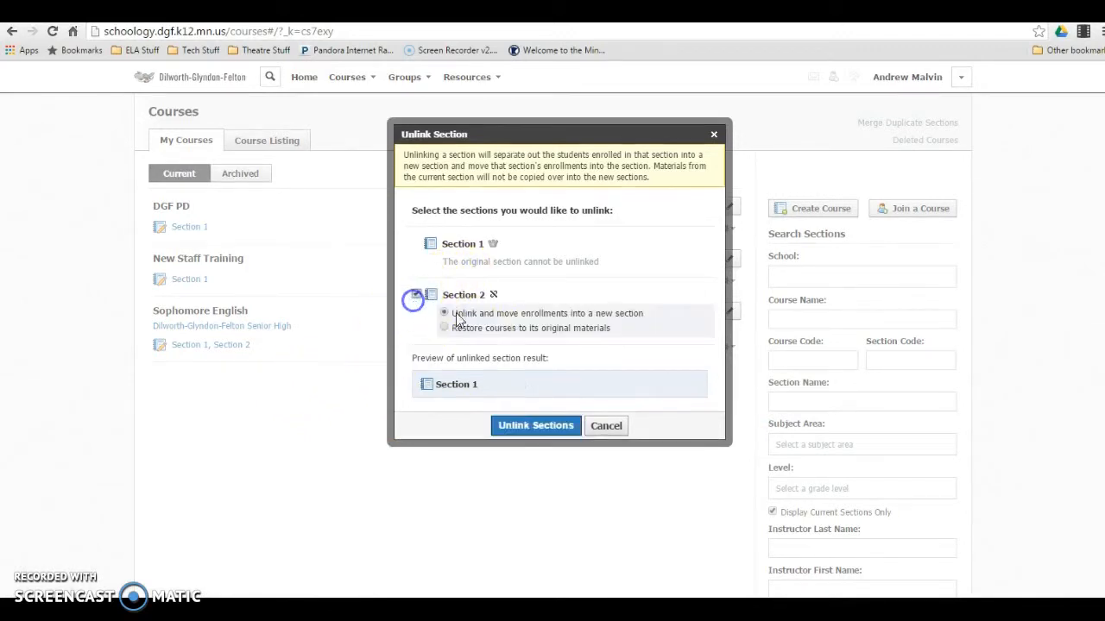
# Unlink Section 2, moving its enrollments into a new section, and confirm.
pyautogui.click(417, 294)
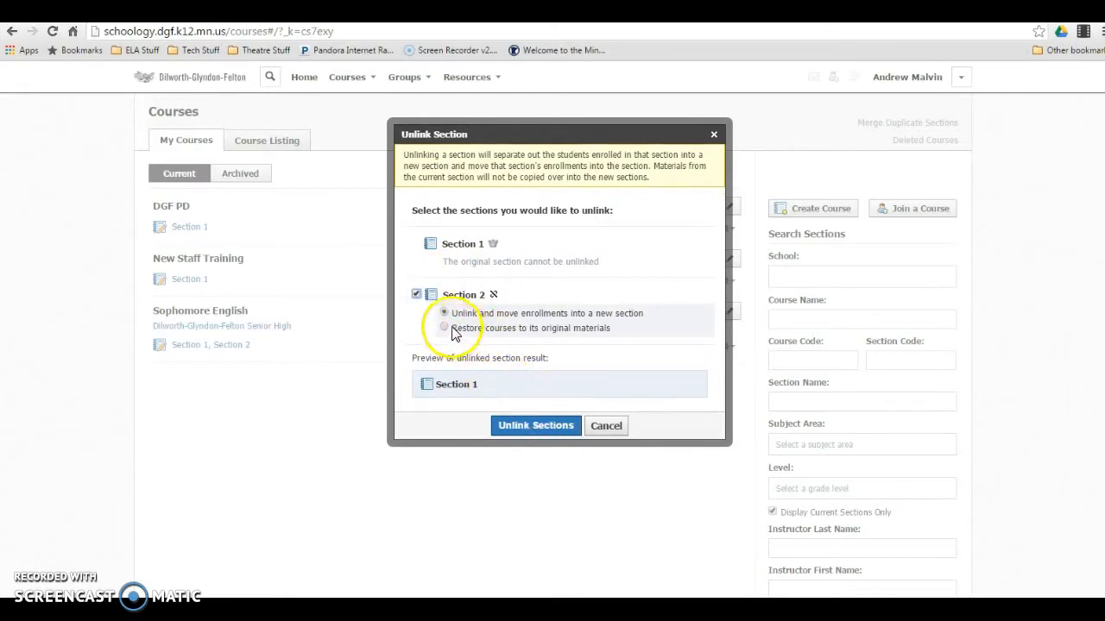
pyautogui.click(444, 328)
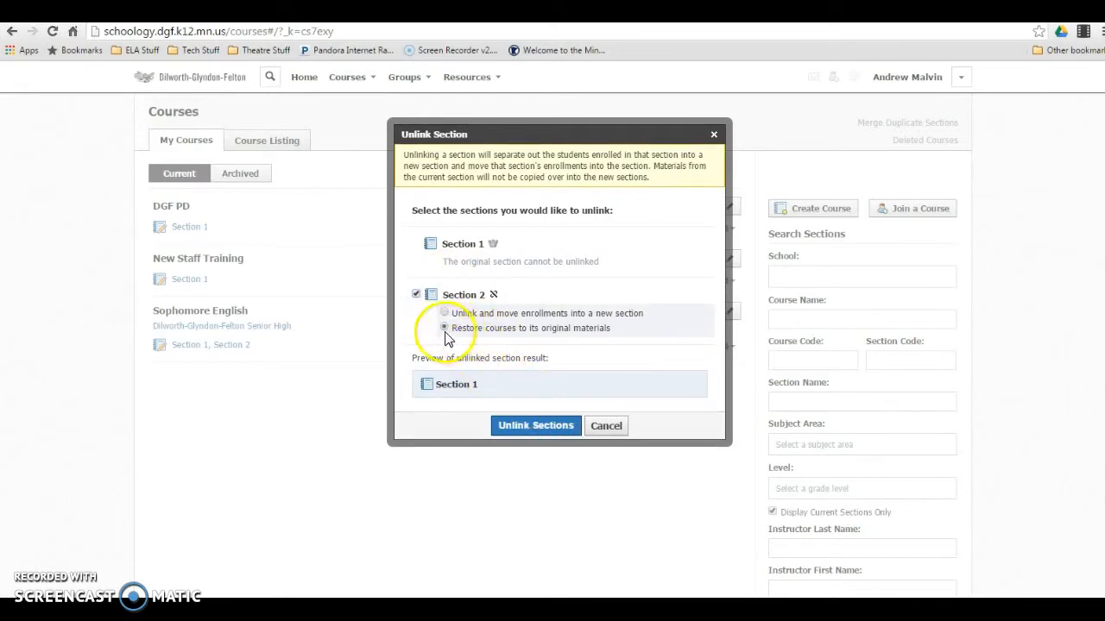
pyautogui.click(445, 314)
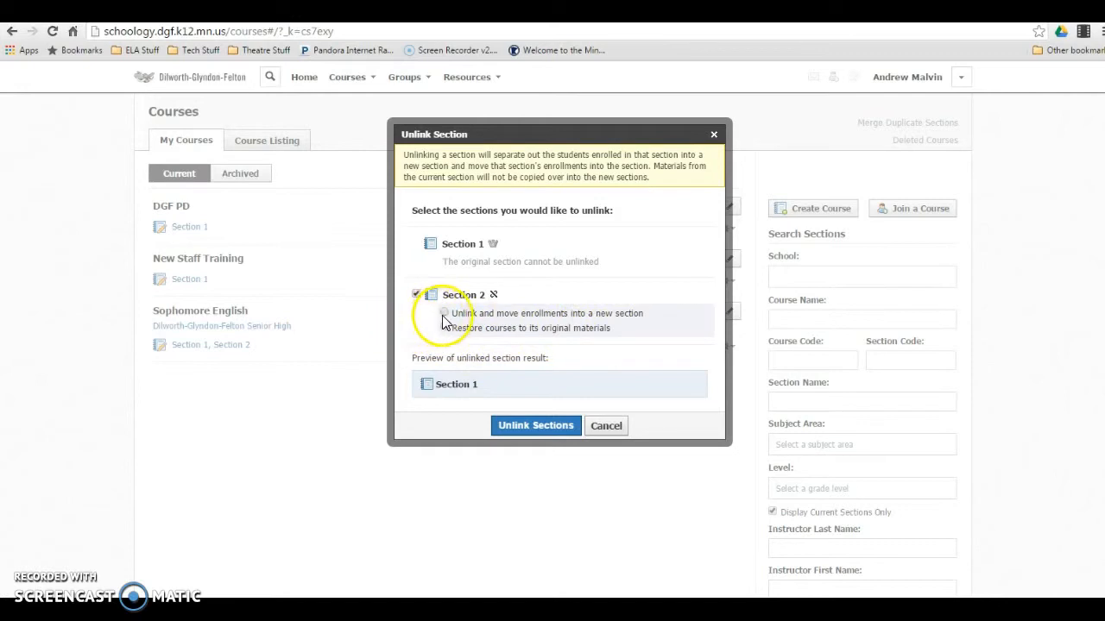
pyautogui.click(443, 312)
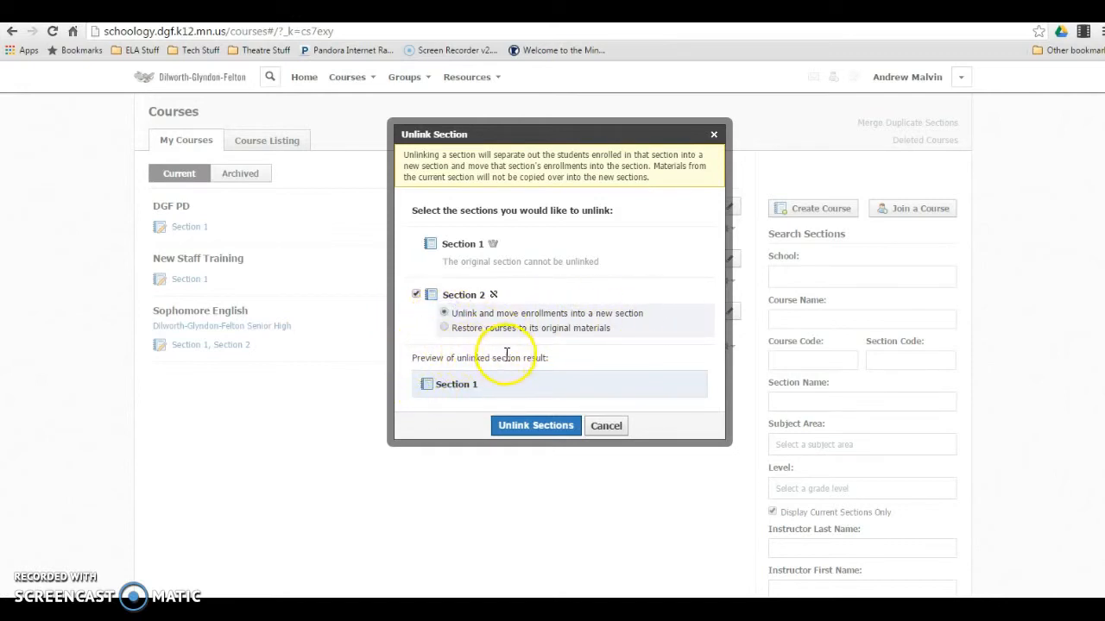
pyautogui.click(535, 426)
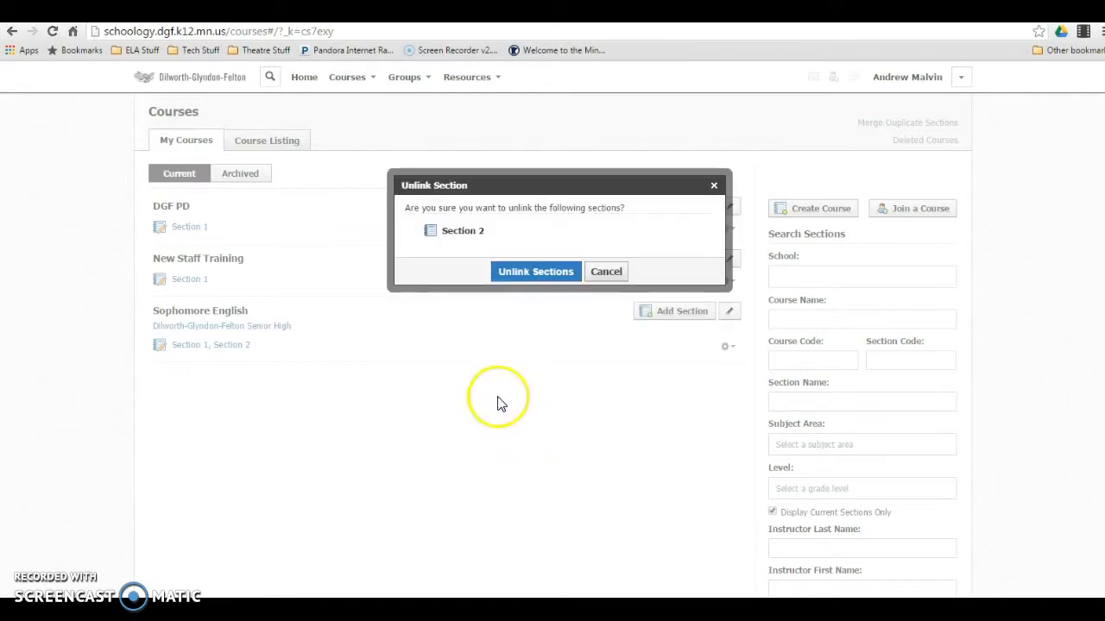
pyautogui.click(535, 271)
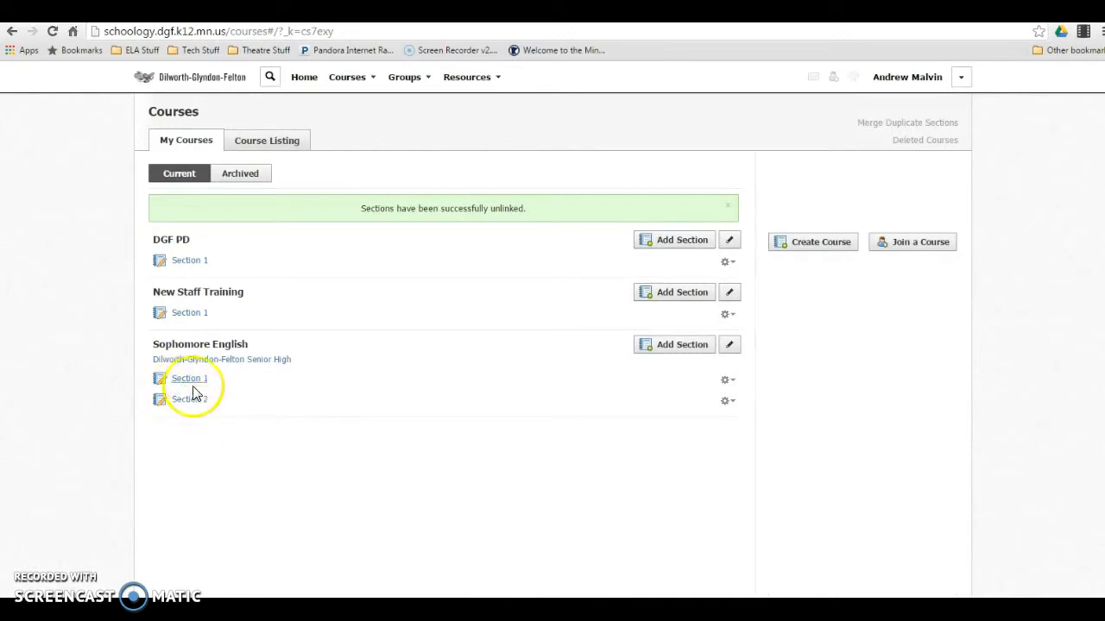
pyautogui.click(185, 398)
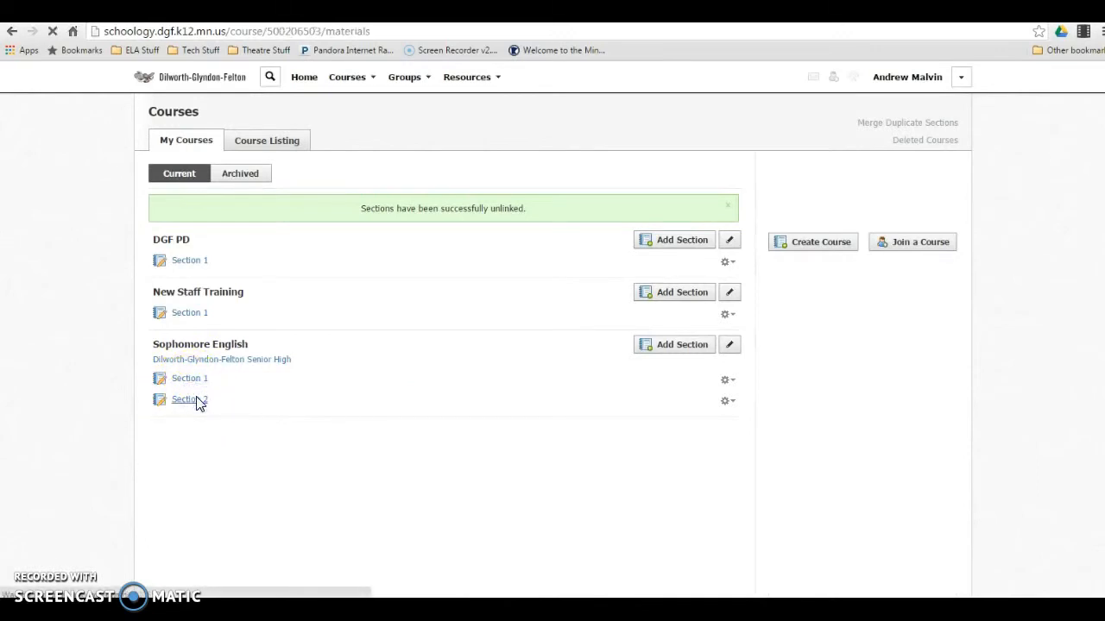
# View Section 2's empty materials, then go to Sophomore English Section 1's materials.
pyautogui.click(185, 399)
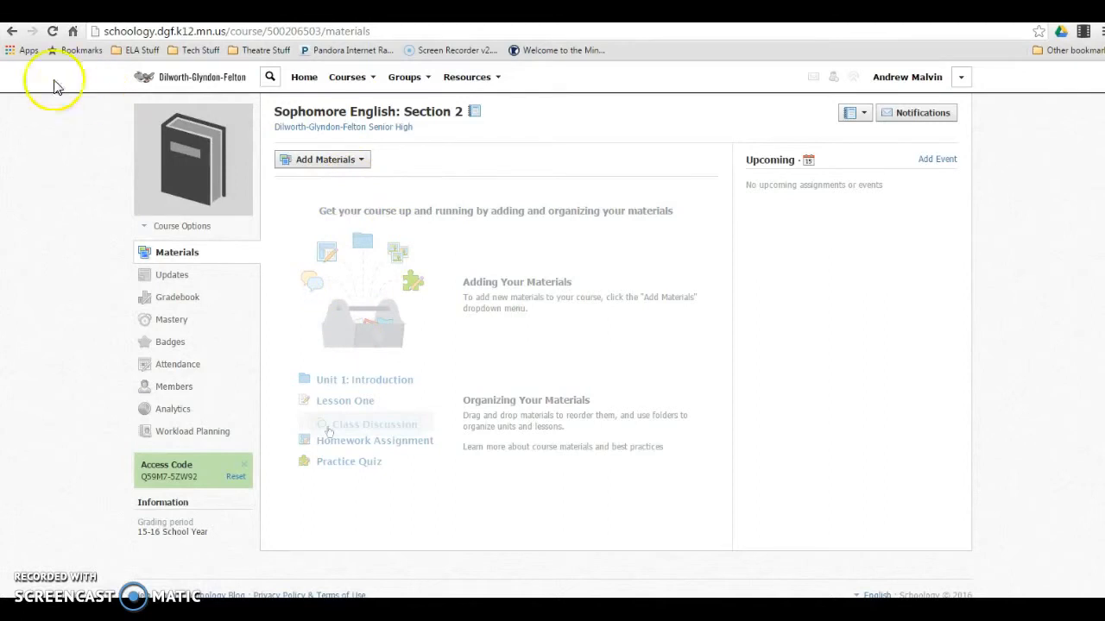
pyautogui.click(347, 77)
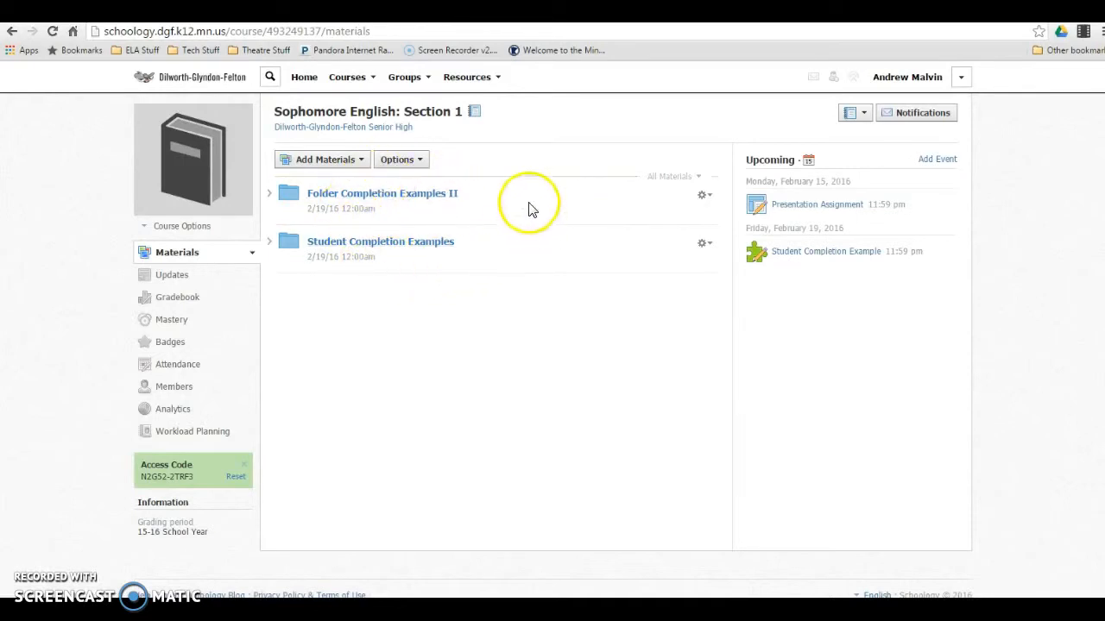
pyautogui.moveTo(461, 261)
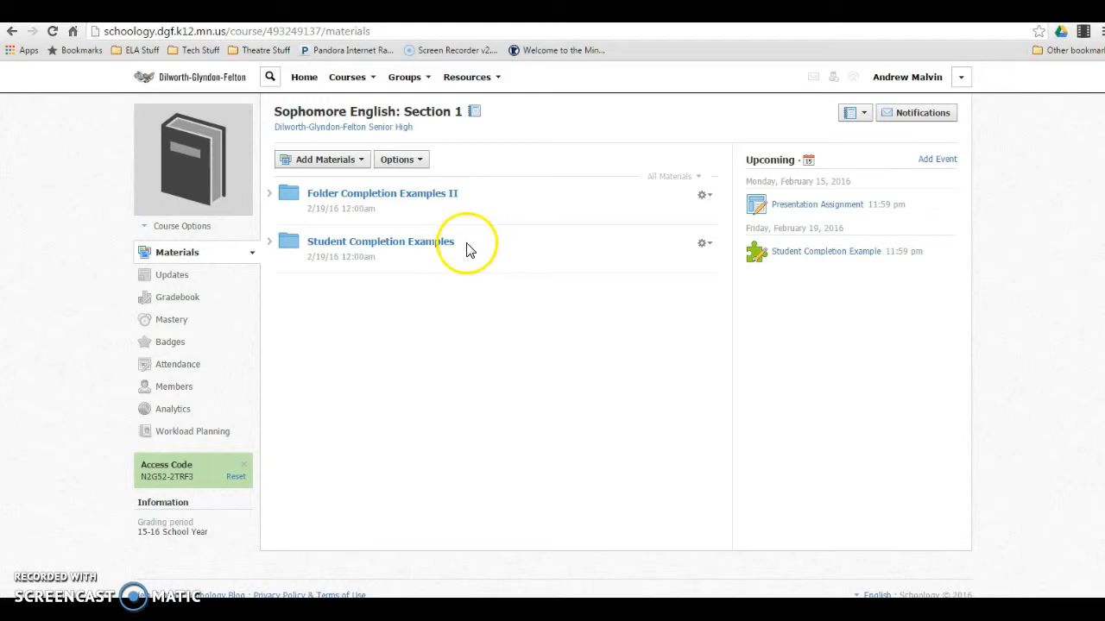
pyautogui.moveTo(460, 274)
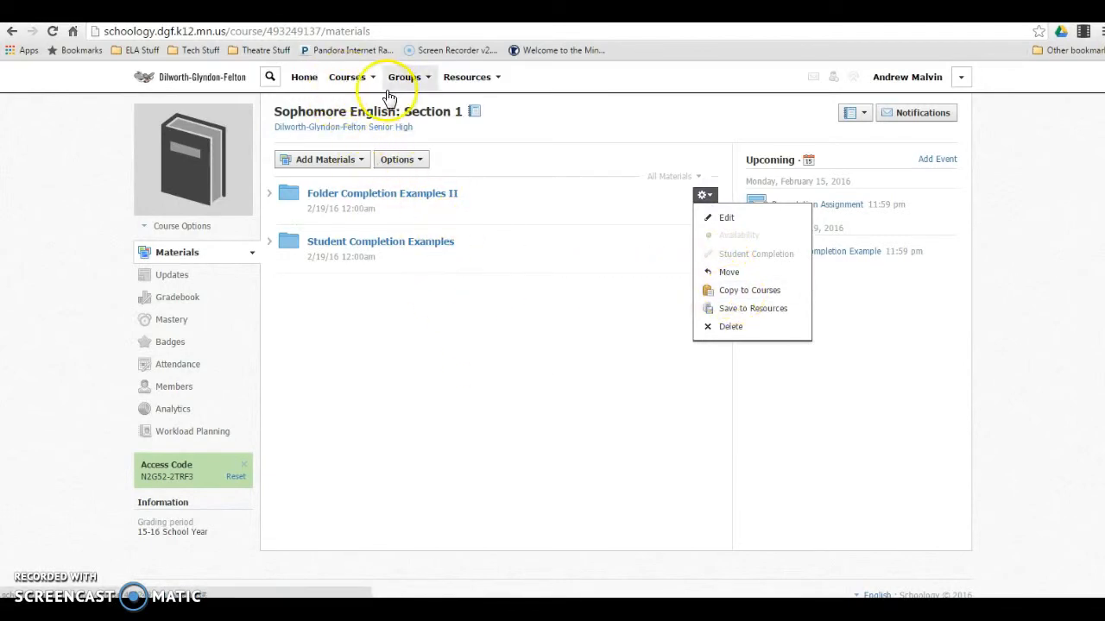
pyautogui.moveTo(467, 76)
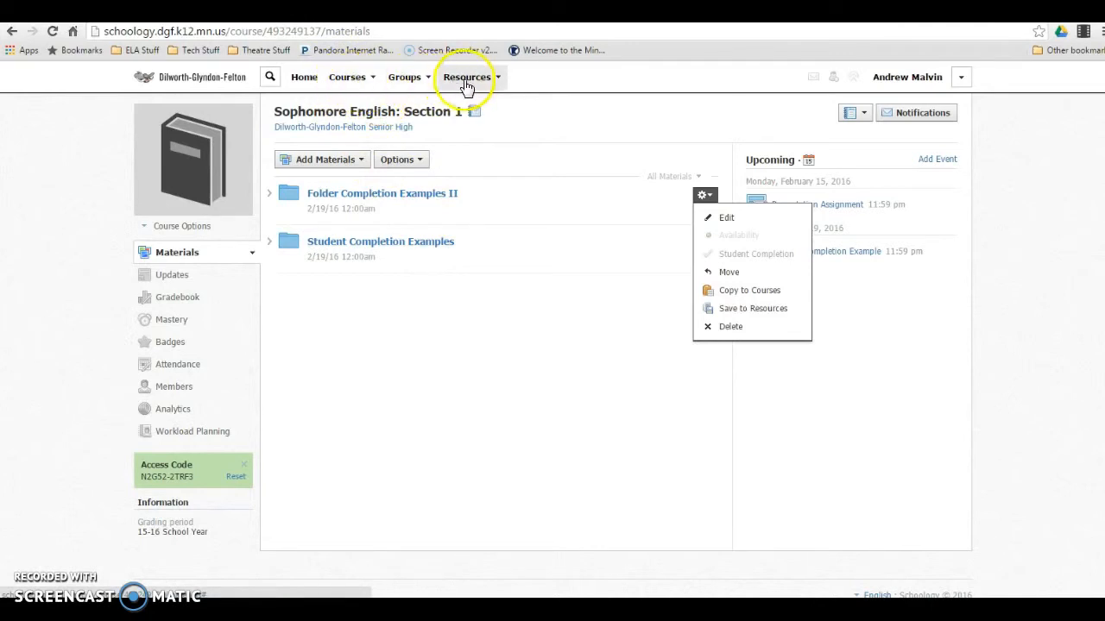
pyautogui.click(347, 76)
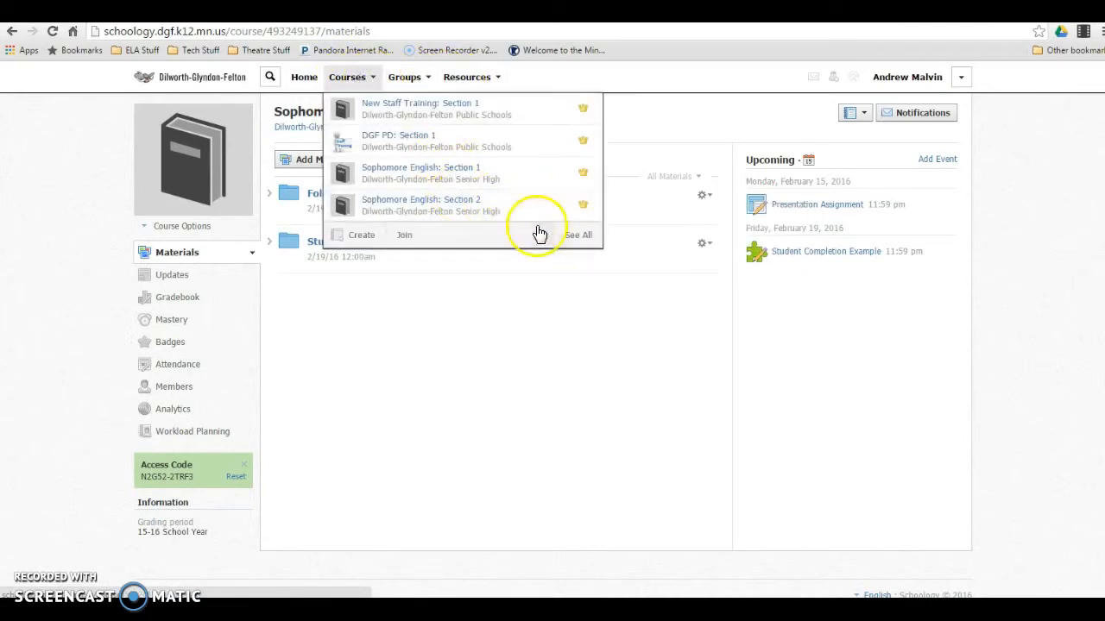
pyautogui.click(578, 235)
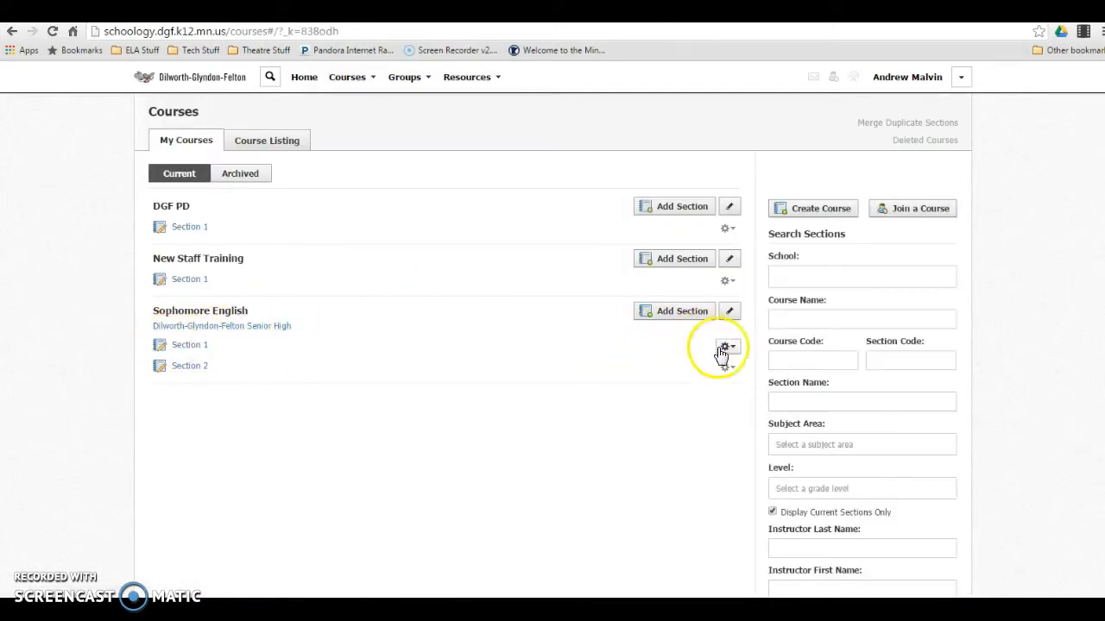
pyautogui.click(728, 346)
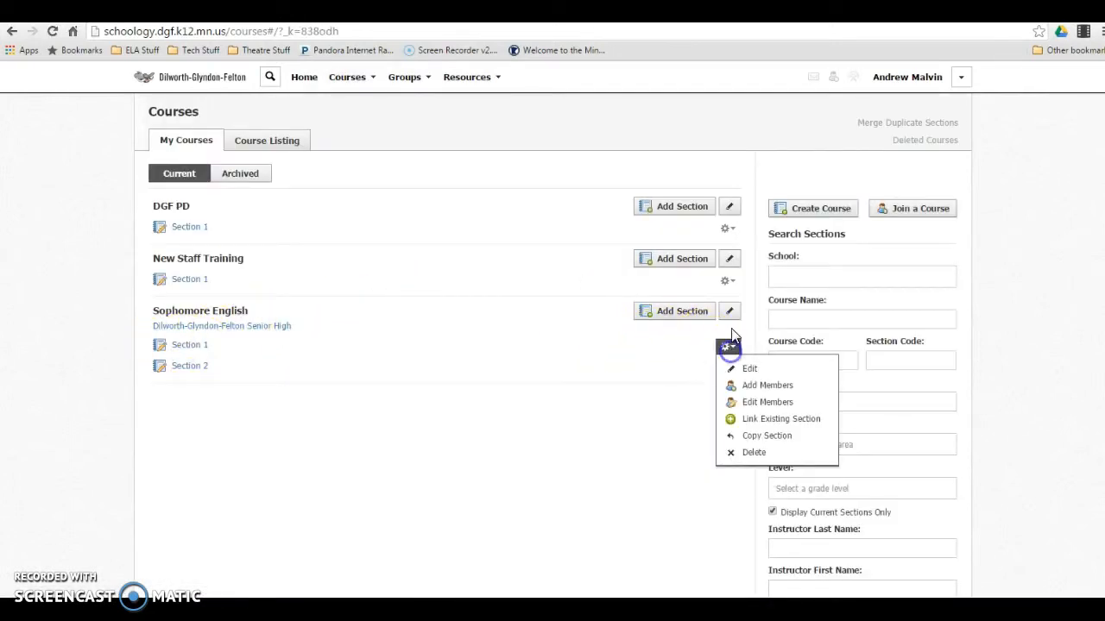
pyautogui.click(780, 419)
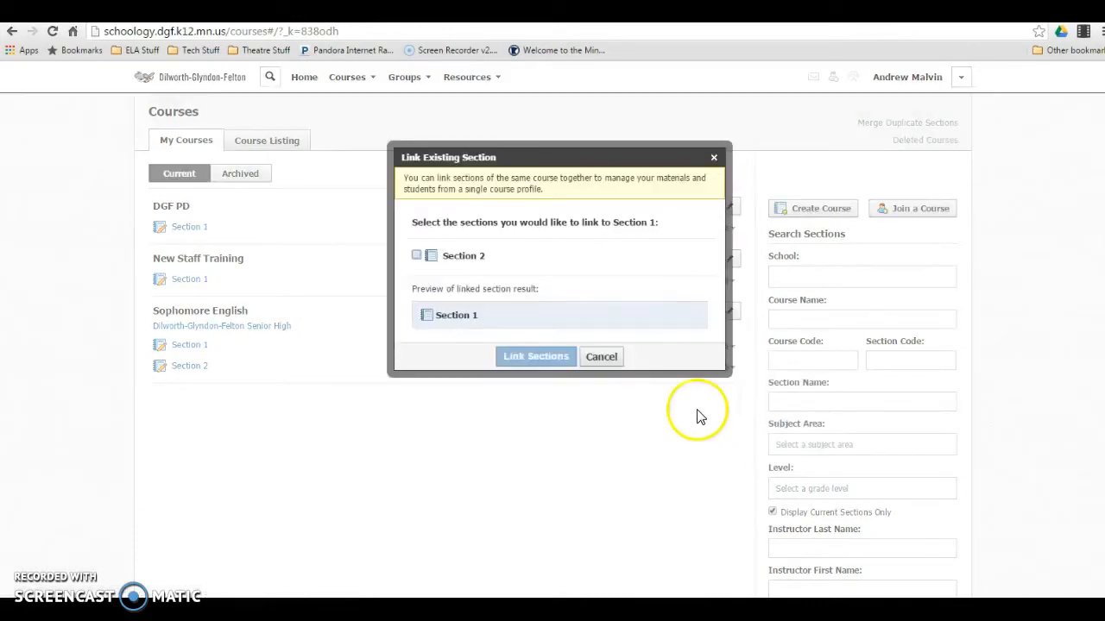
pyautogui.click(600, 356)
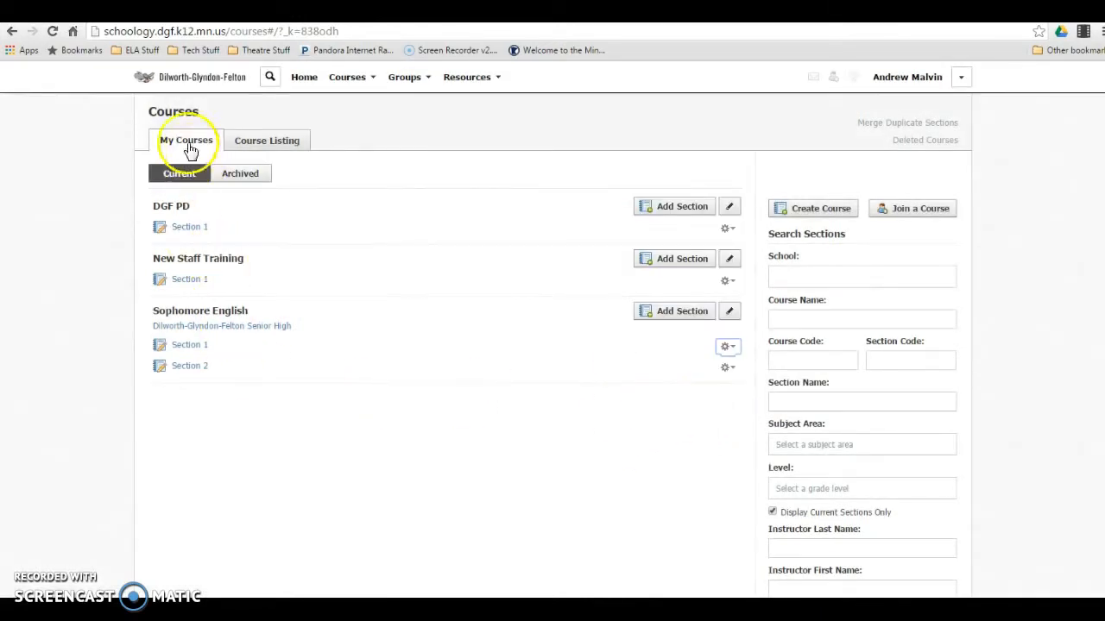
pyautogui.click(348, 77)
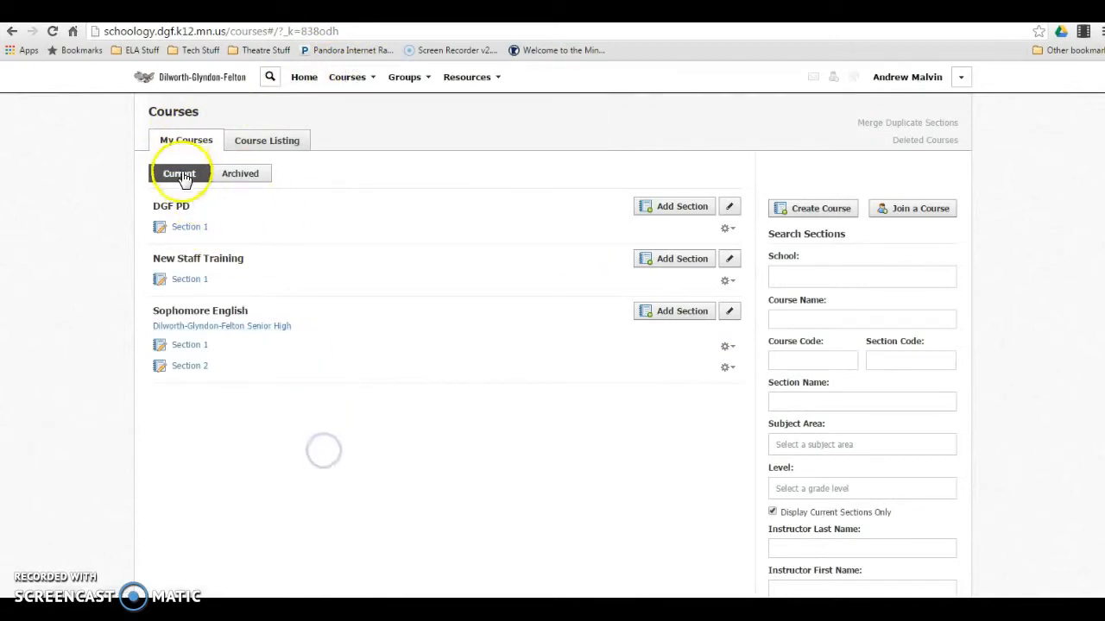
pyautogui.click(179, 174)
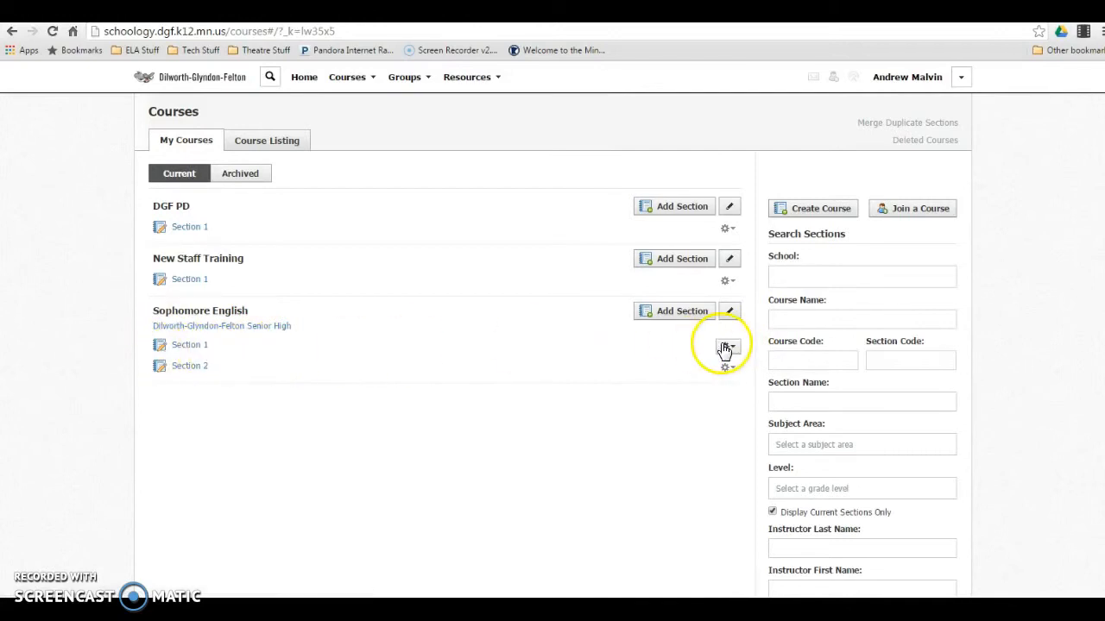
# Choose Link Existing Section on Section 1, select Section 2, and proceed to confirmation.
pyautogui.click(727, 347)
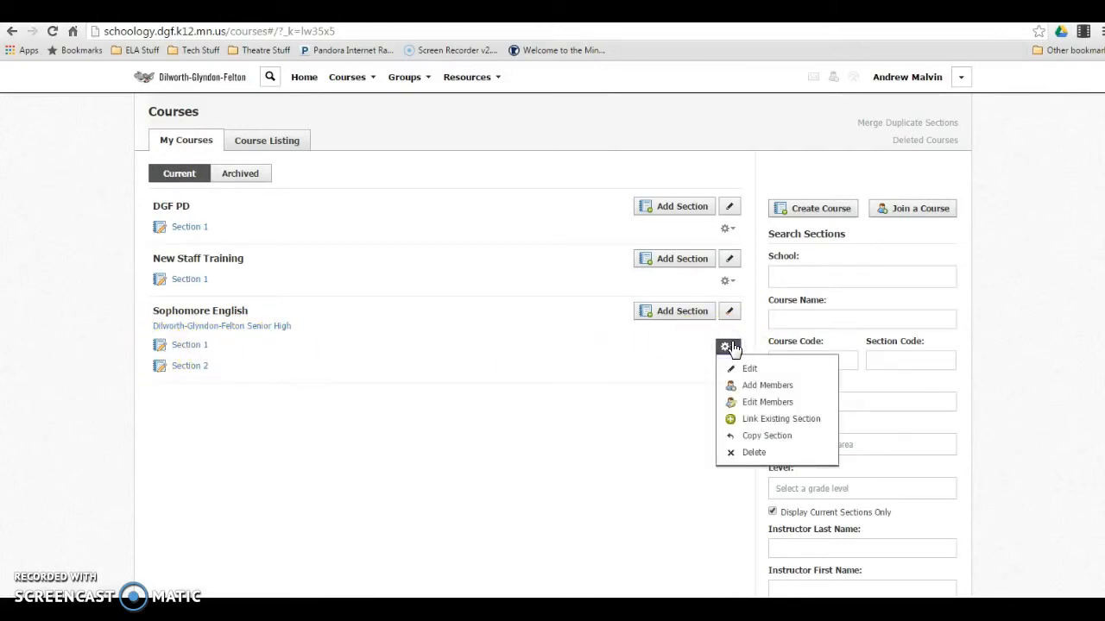
pyautogui.click(780, 419)
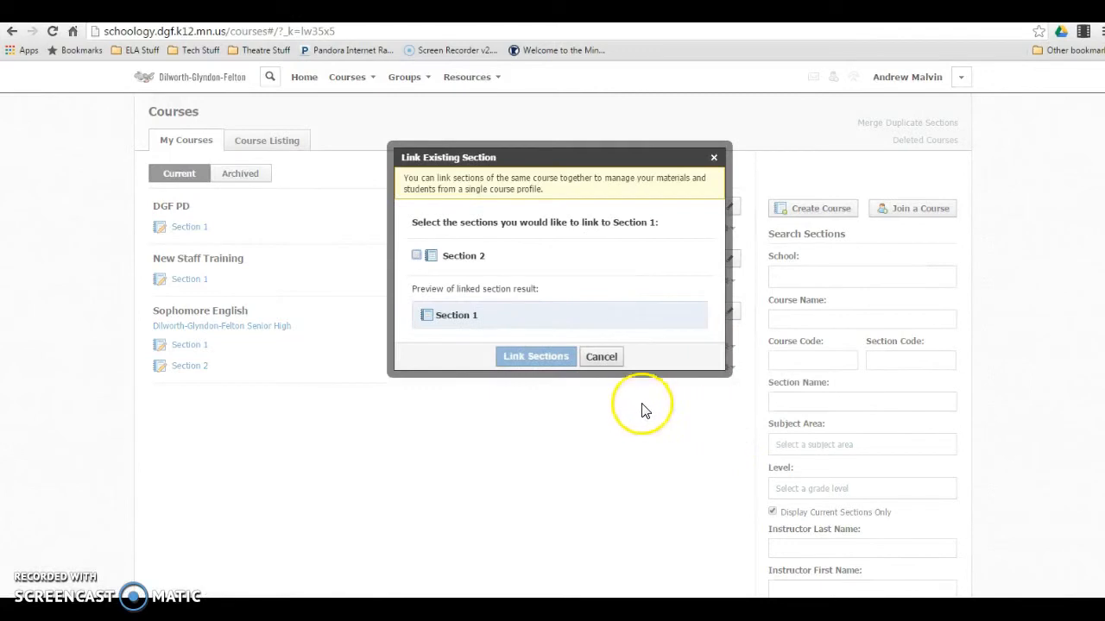
pyautogui.moveTo(642, 225)
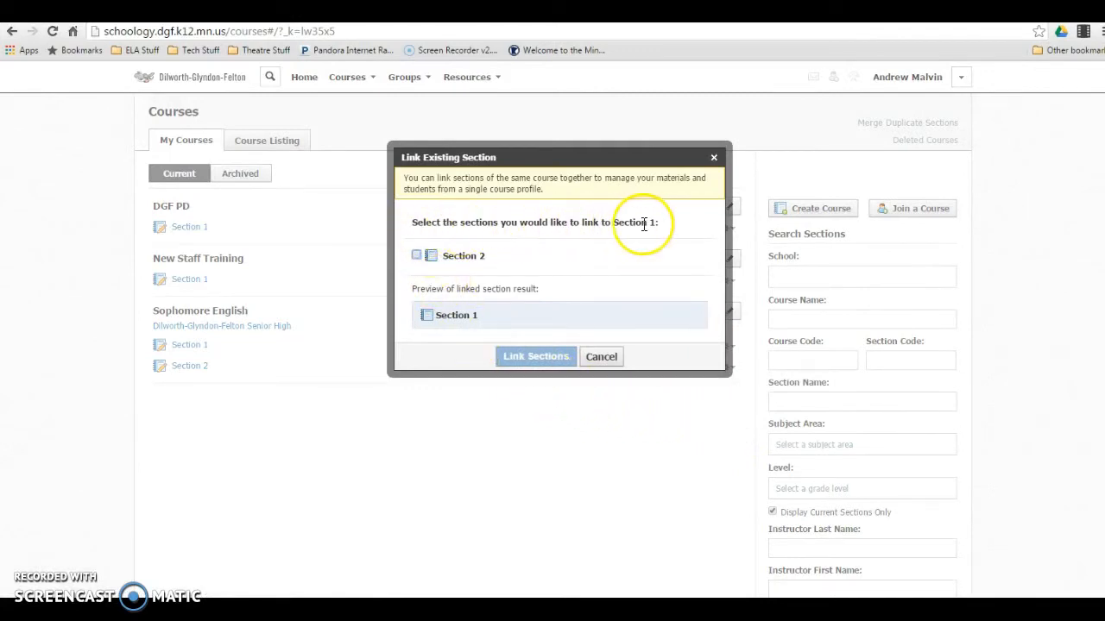
pyautogui.click(416, 255)
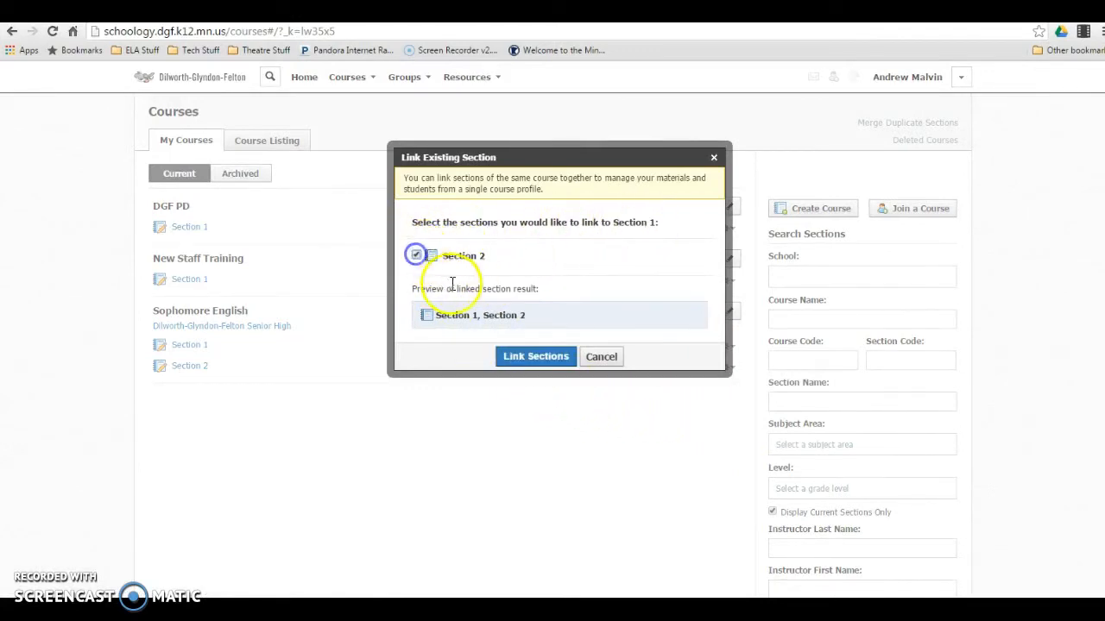
pyautogui.click(536, 357)
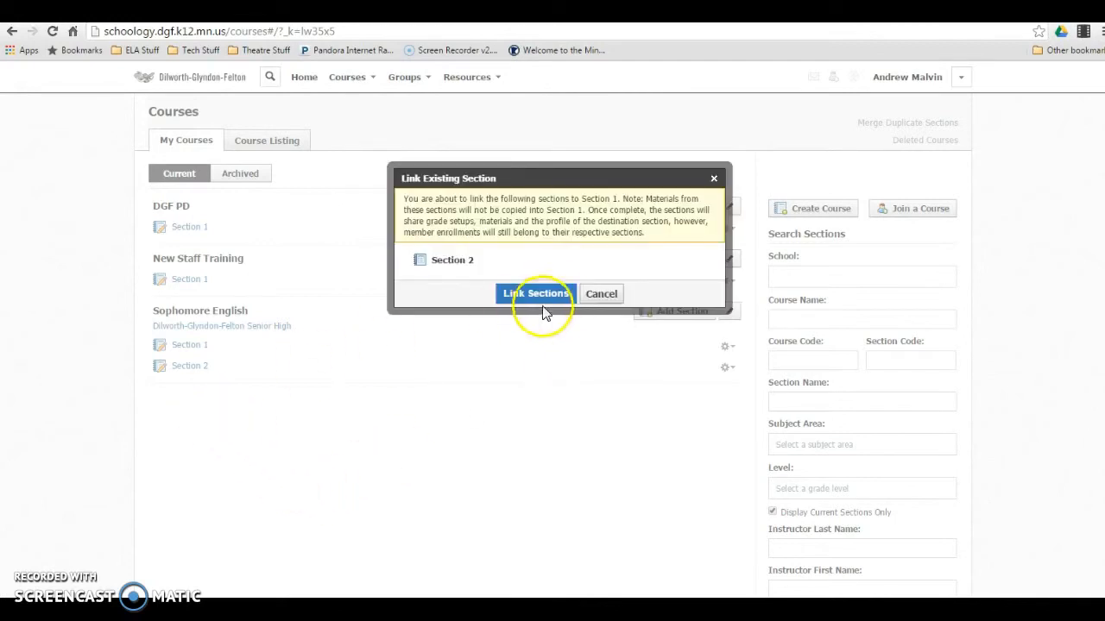
pyautogui.moveTo(622, 210)
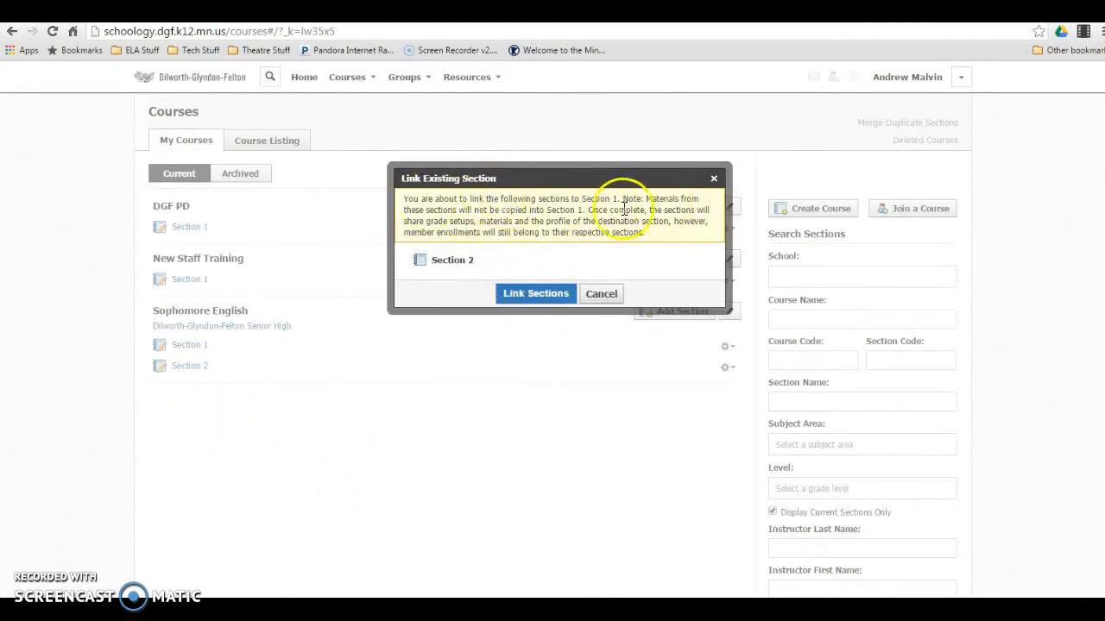
pyautogui.moveTo(572, 229)
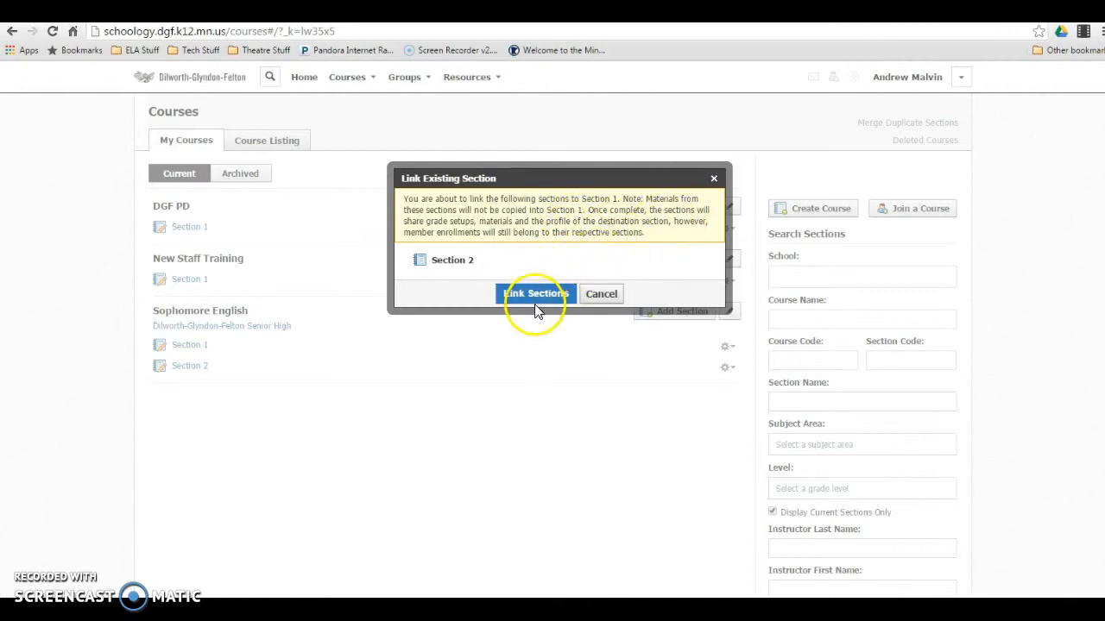
pyautogui.moveTo(191, 380)
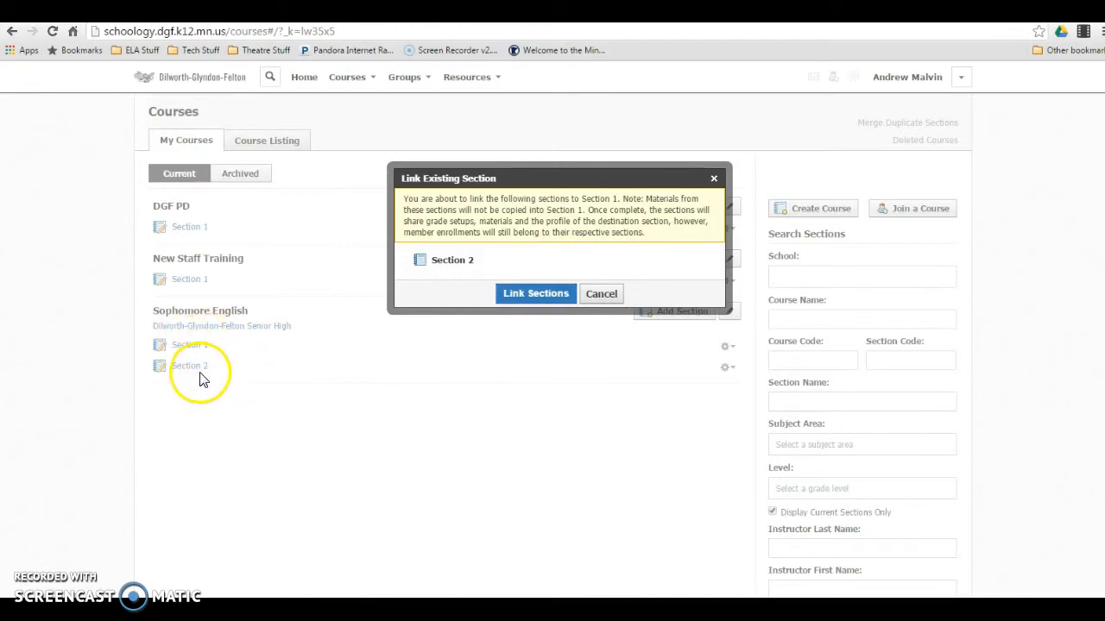
pyautogui.moveTo(200, 352)
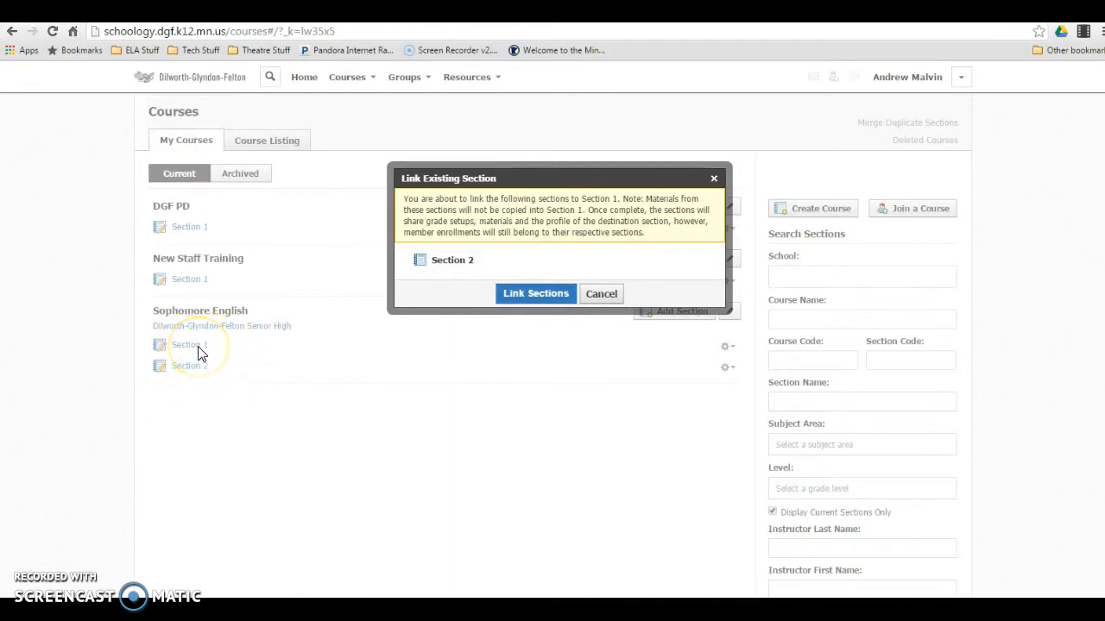
pyautogui.moveTo(197, 382)
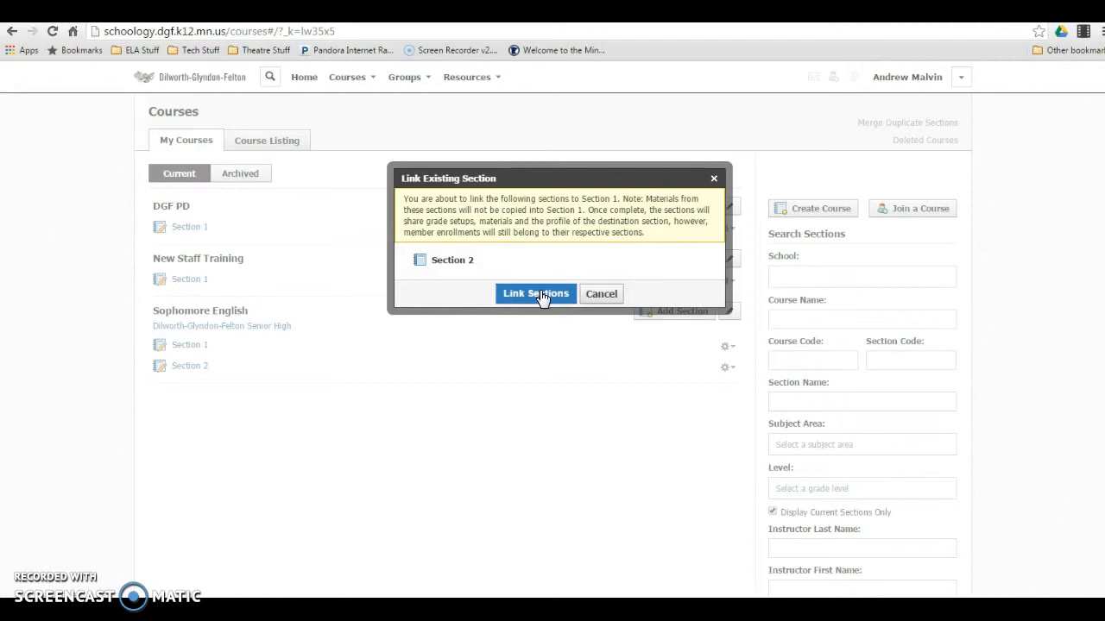
# Confirm linking Section 2 to Section 1 and open the combined 'Section 1, Section 2' course.
pyautogui.click(535, 293)
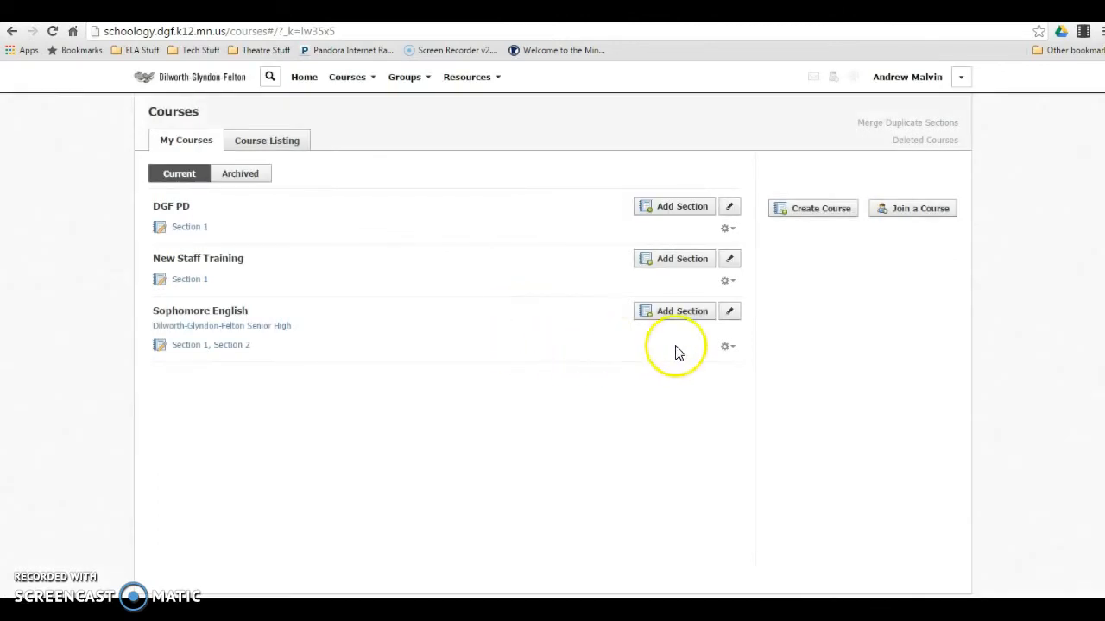
pyautogui.moveTo(727, 346)
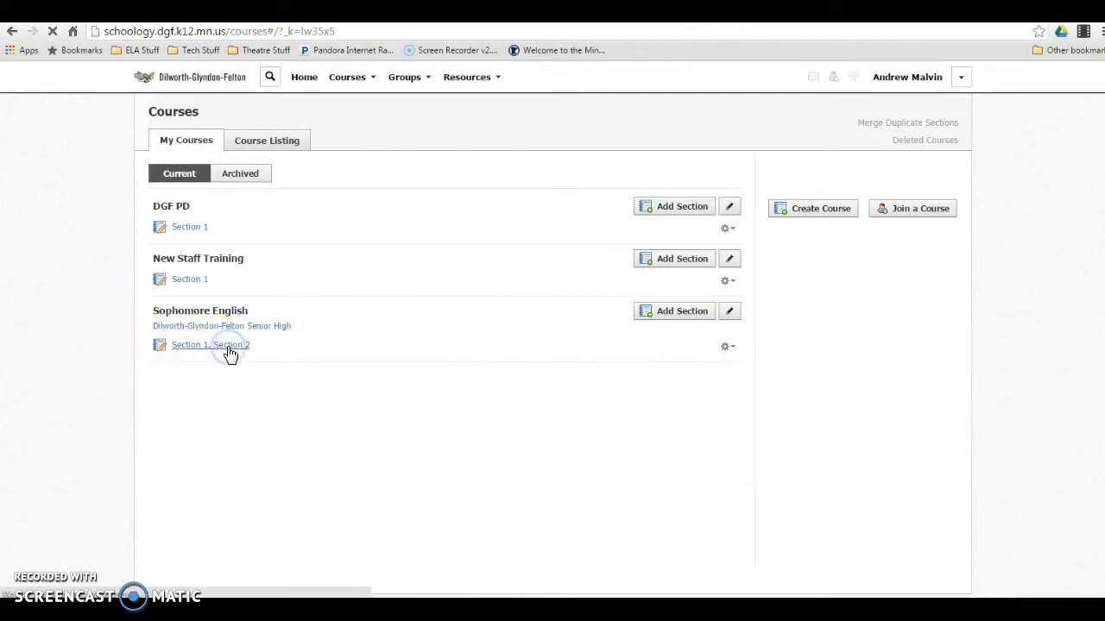
pyautogui.click(210, 344)
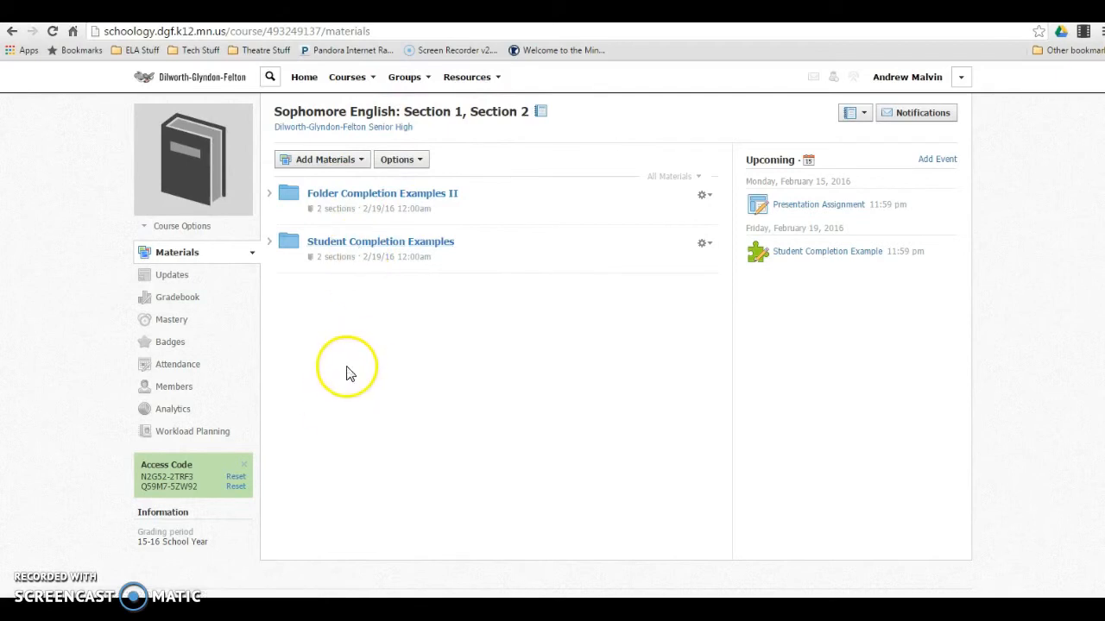
# Reopen the full Courses page, then open and close New Staff Training's options menu.
pyautogui.click(348, 76)
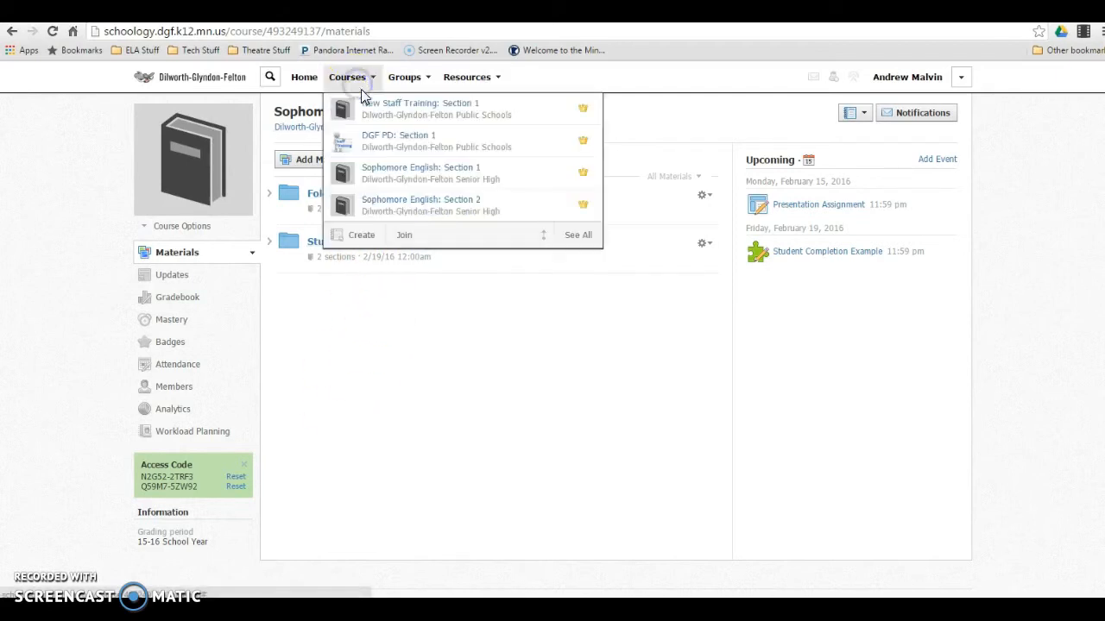
pyautogui.click(577, 235)
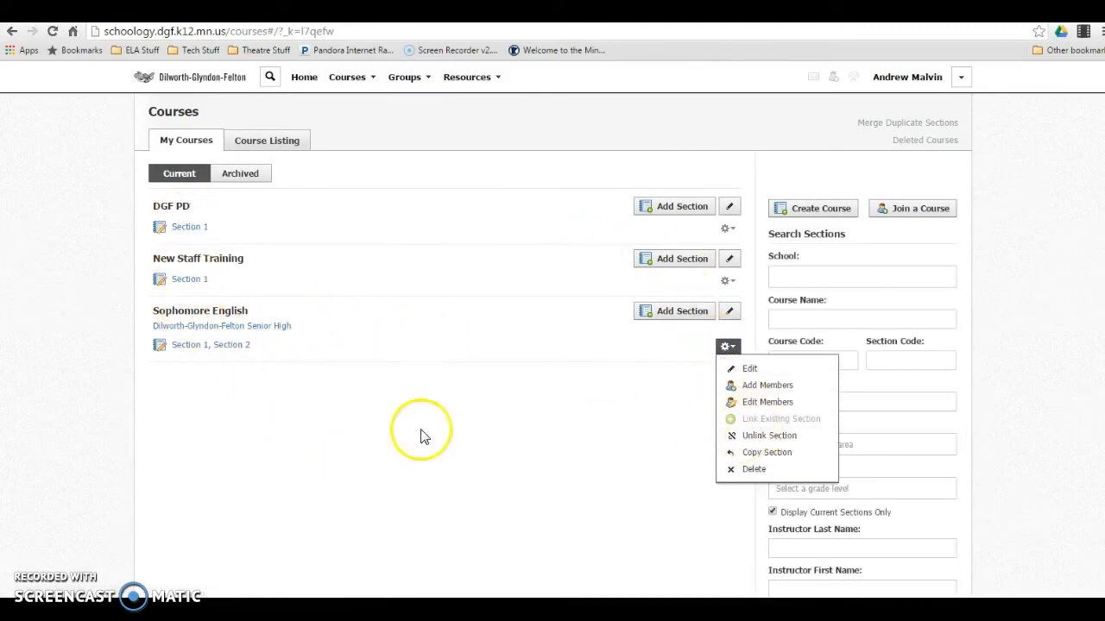
pyautogui.click(728, 280)
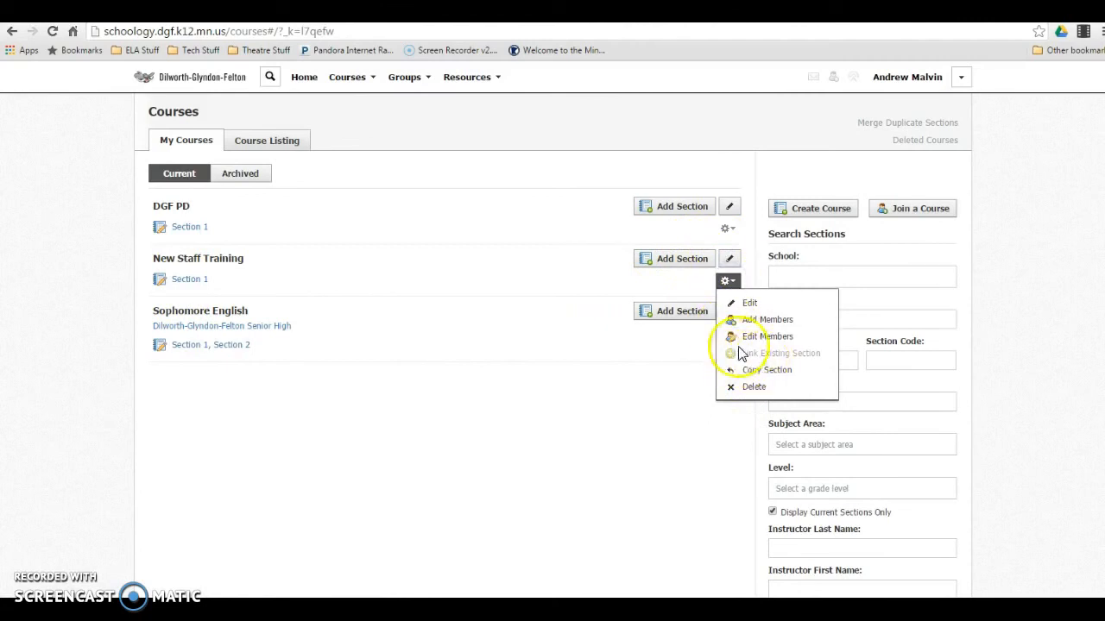
pyautogui.click(266, 457)
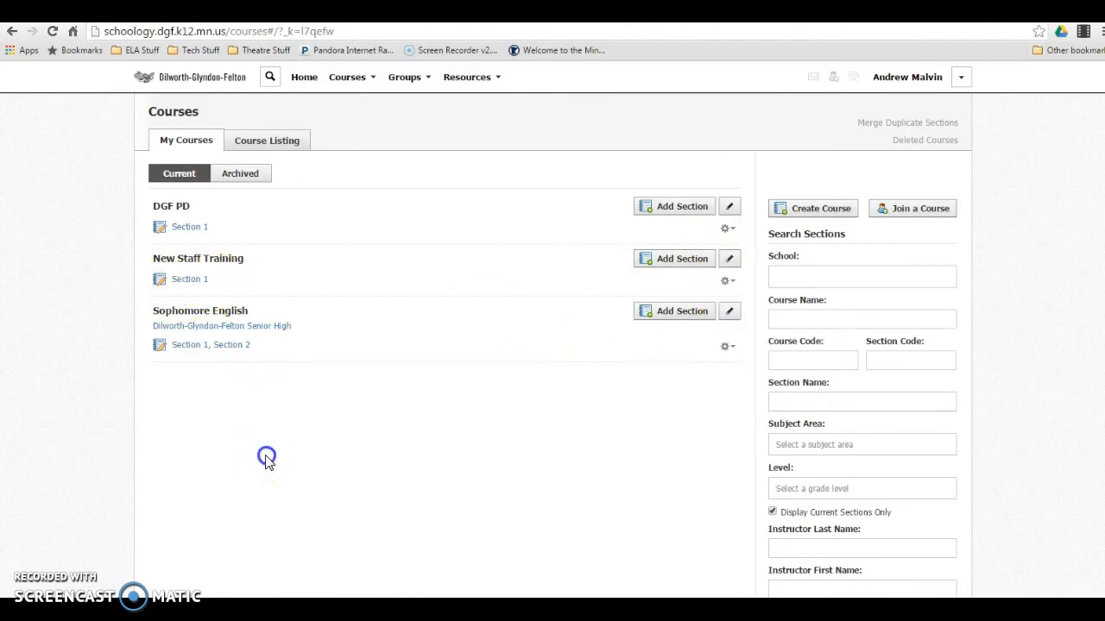